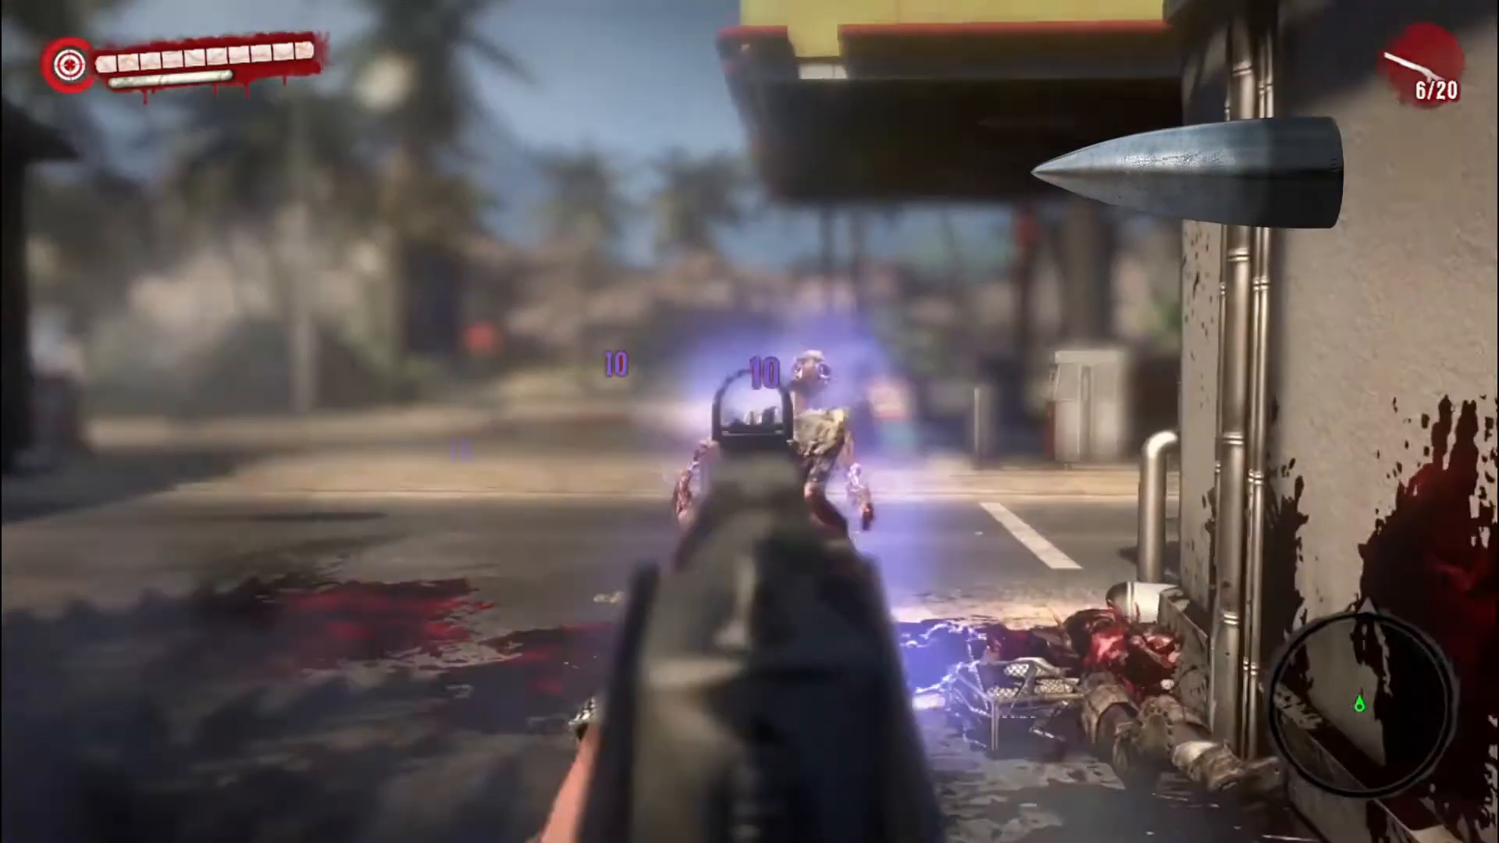
Go to Settings > Gaming > Captures and scroll down to the Recorded audio options.
left_click(750, 421)
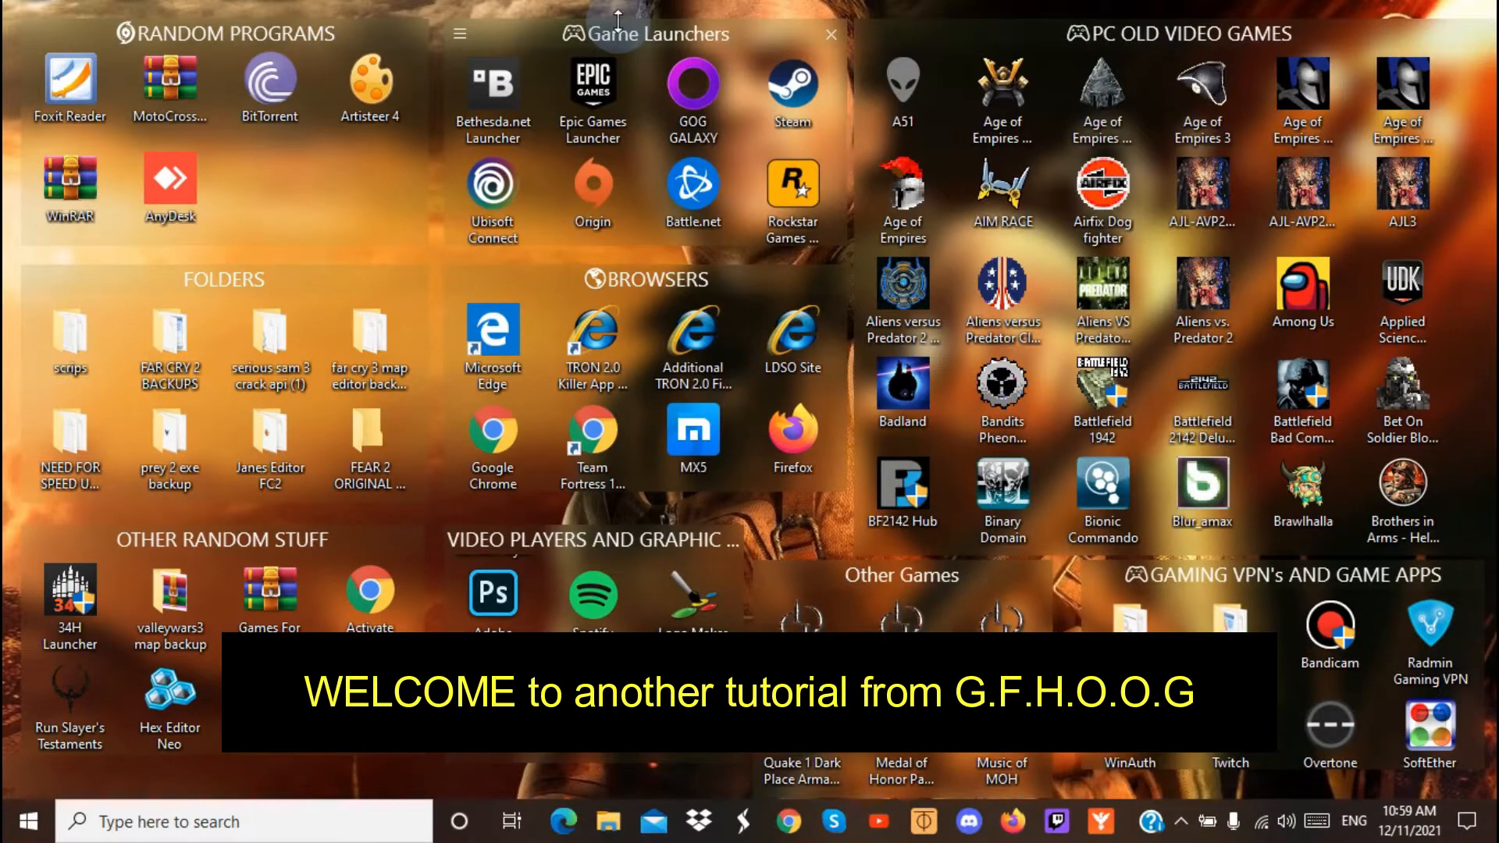
mouse_move(691, 85)
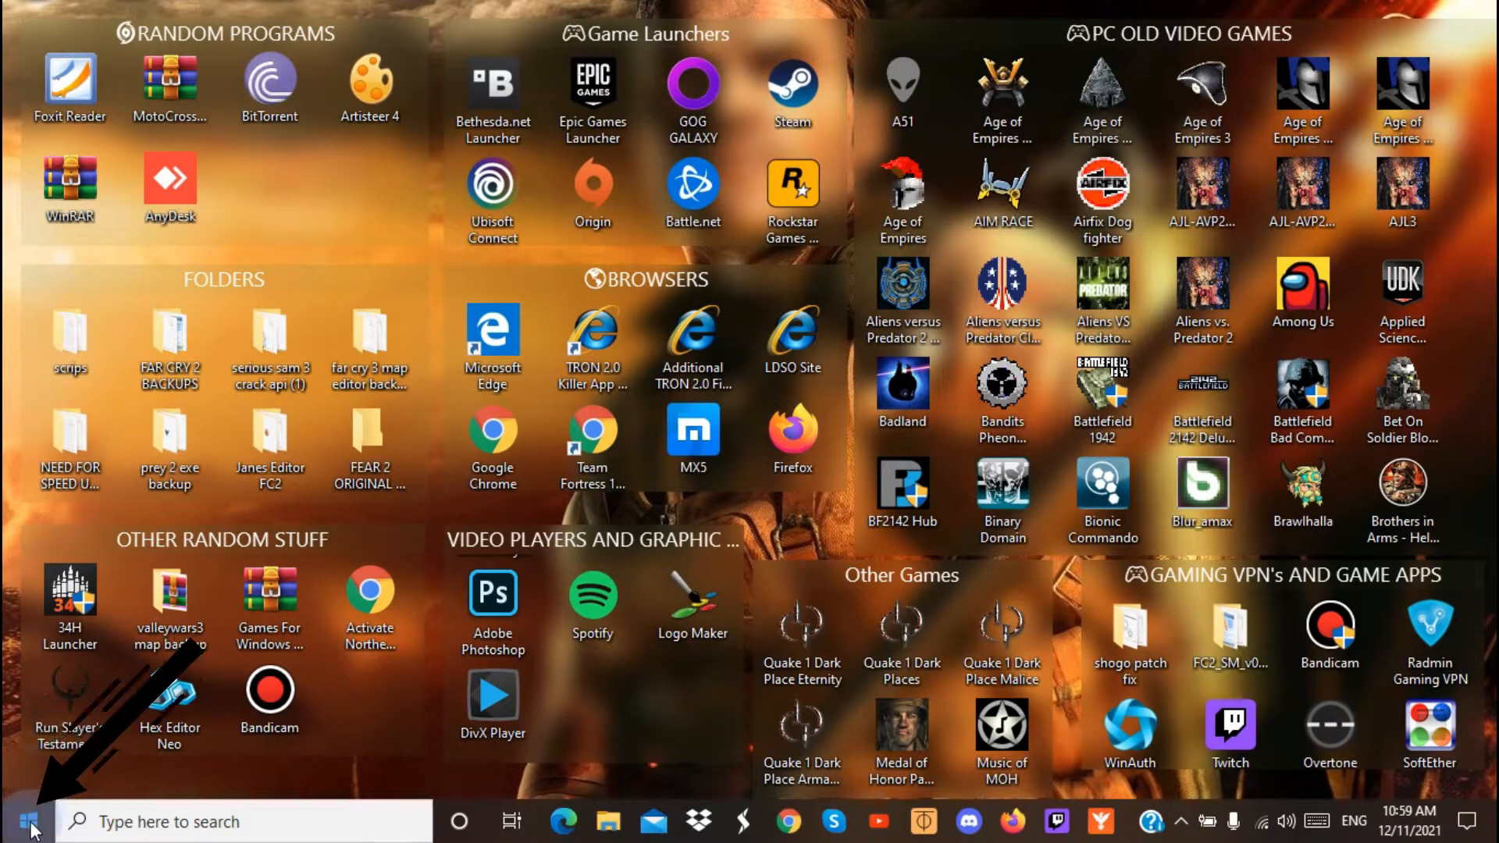
left_click(14, 821)
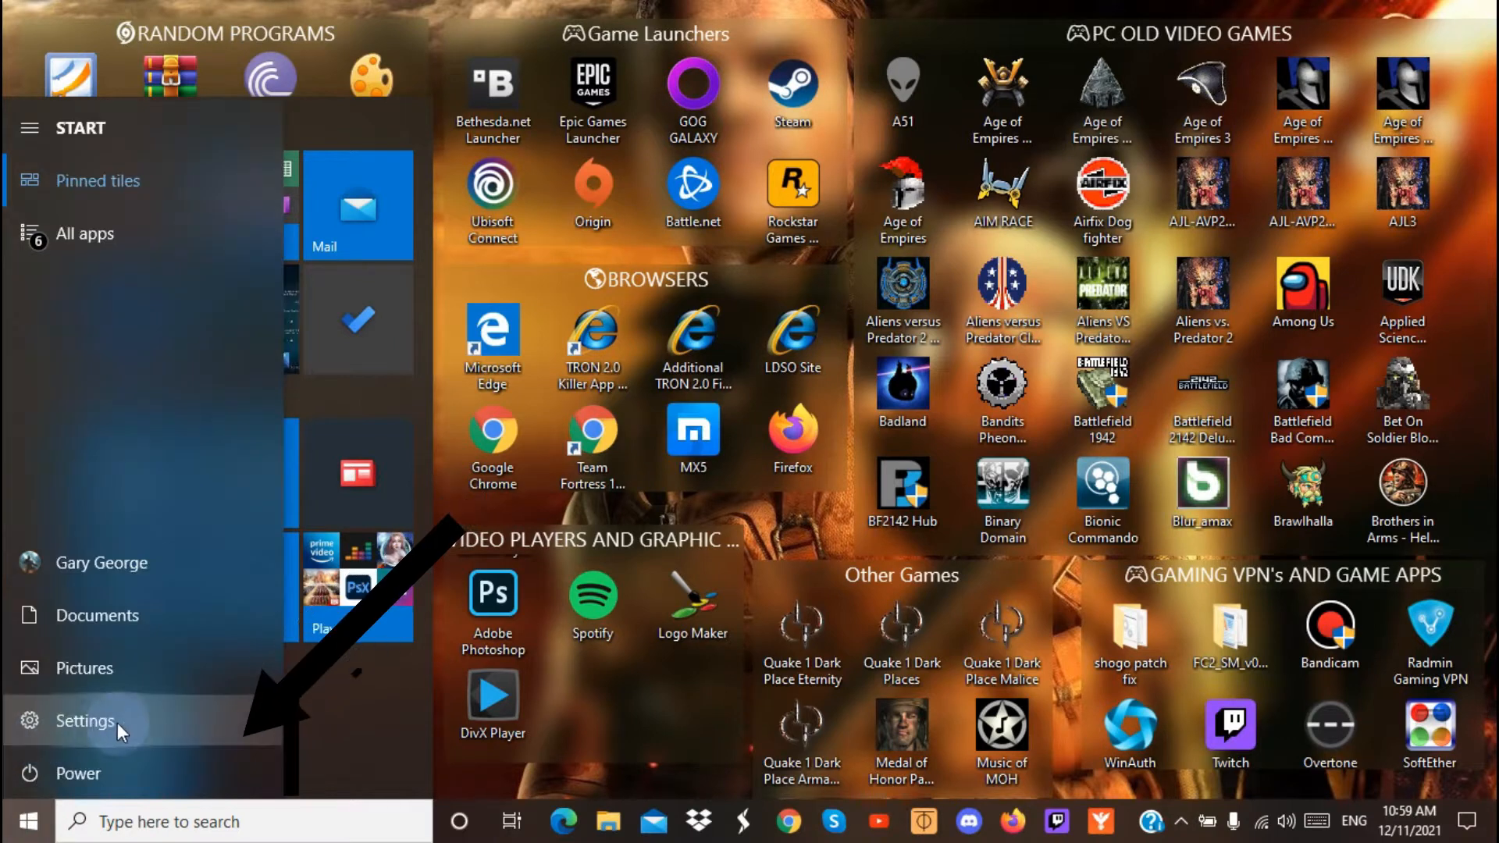
left_click(85, 721)
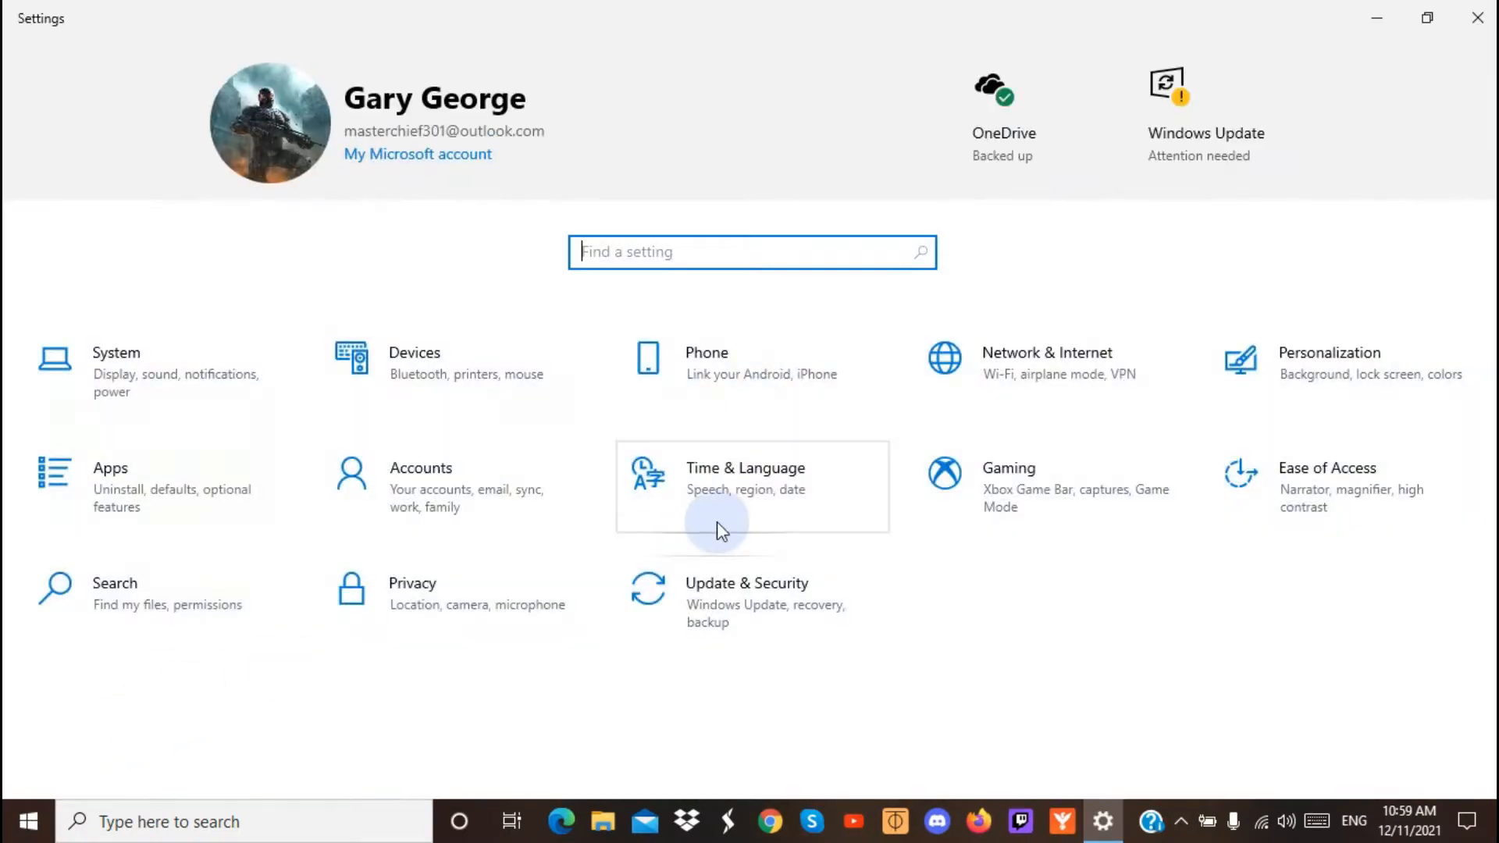
mouse_move(980, 491)
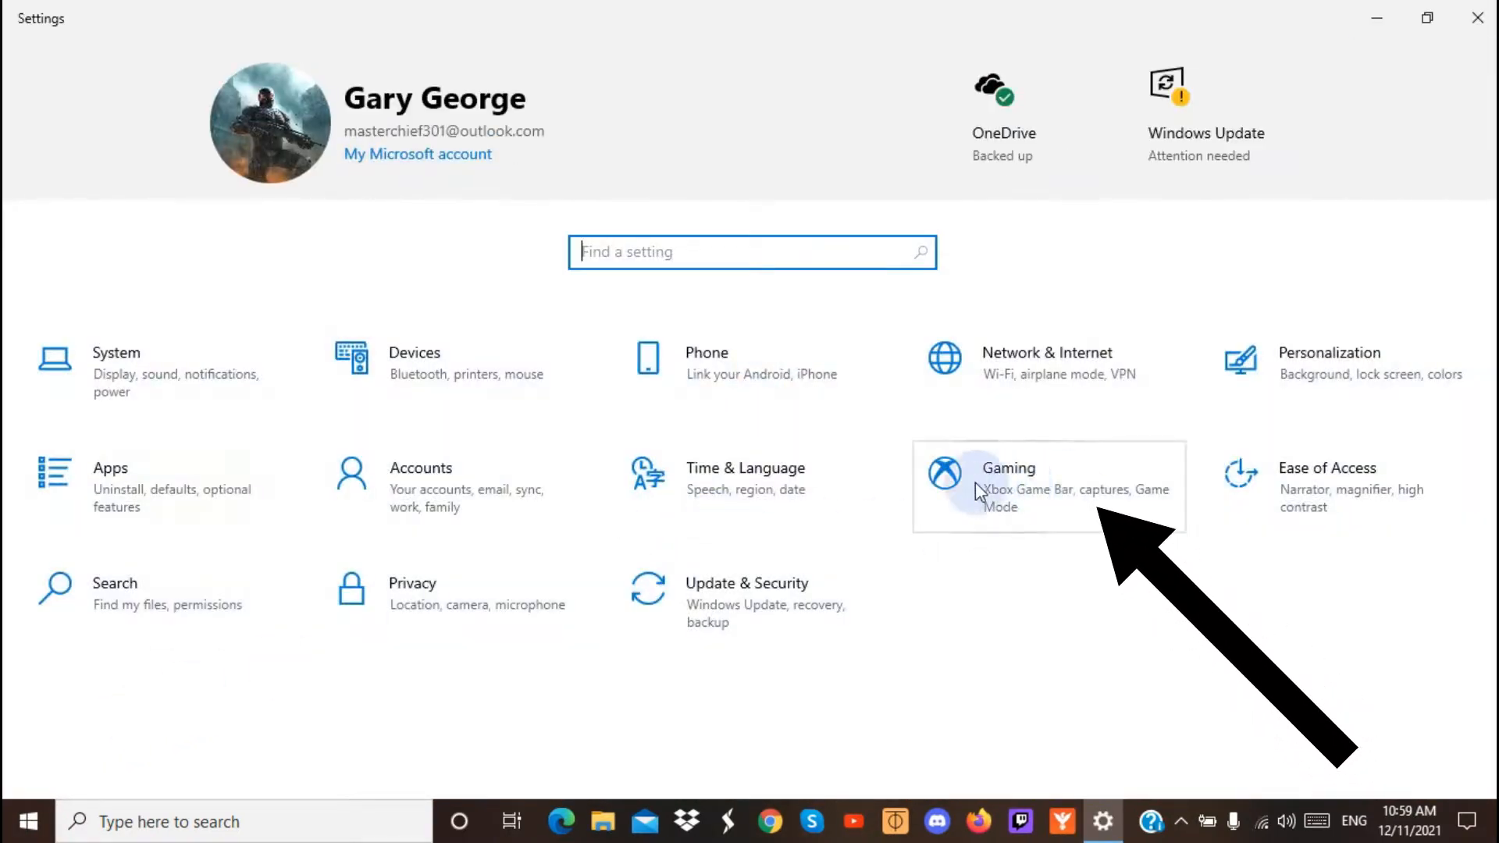
left_click(1006, 468)
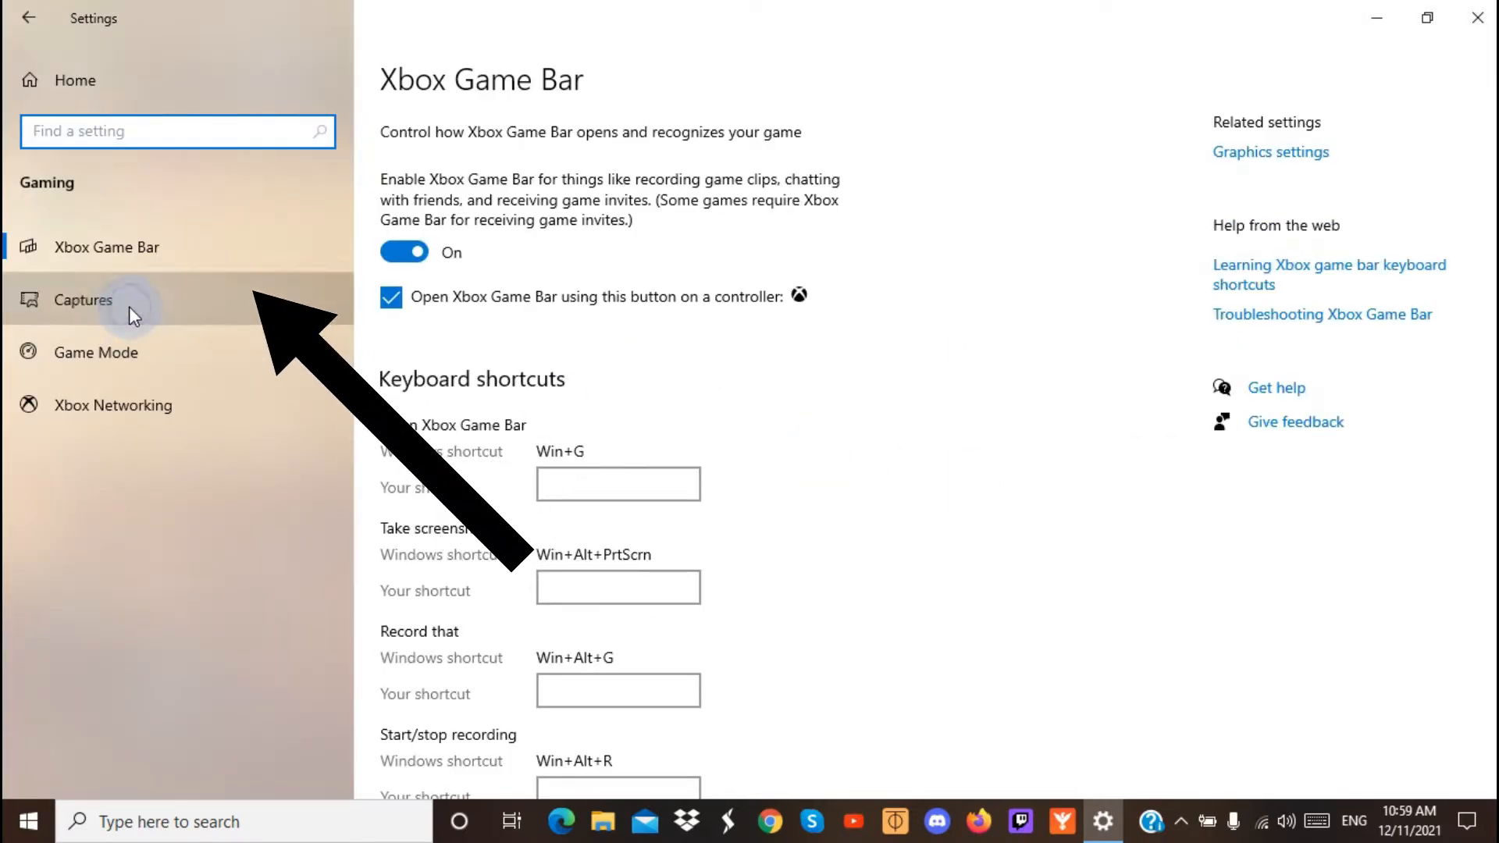
left_click(84, 299)
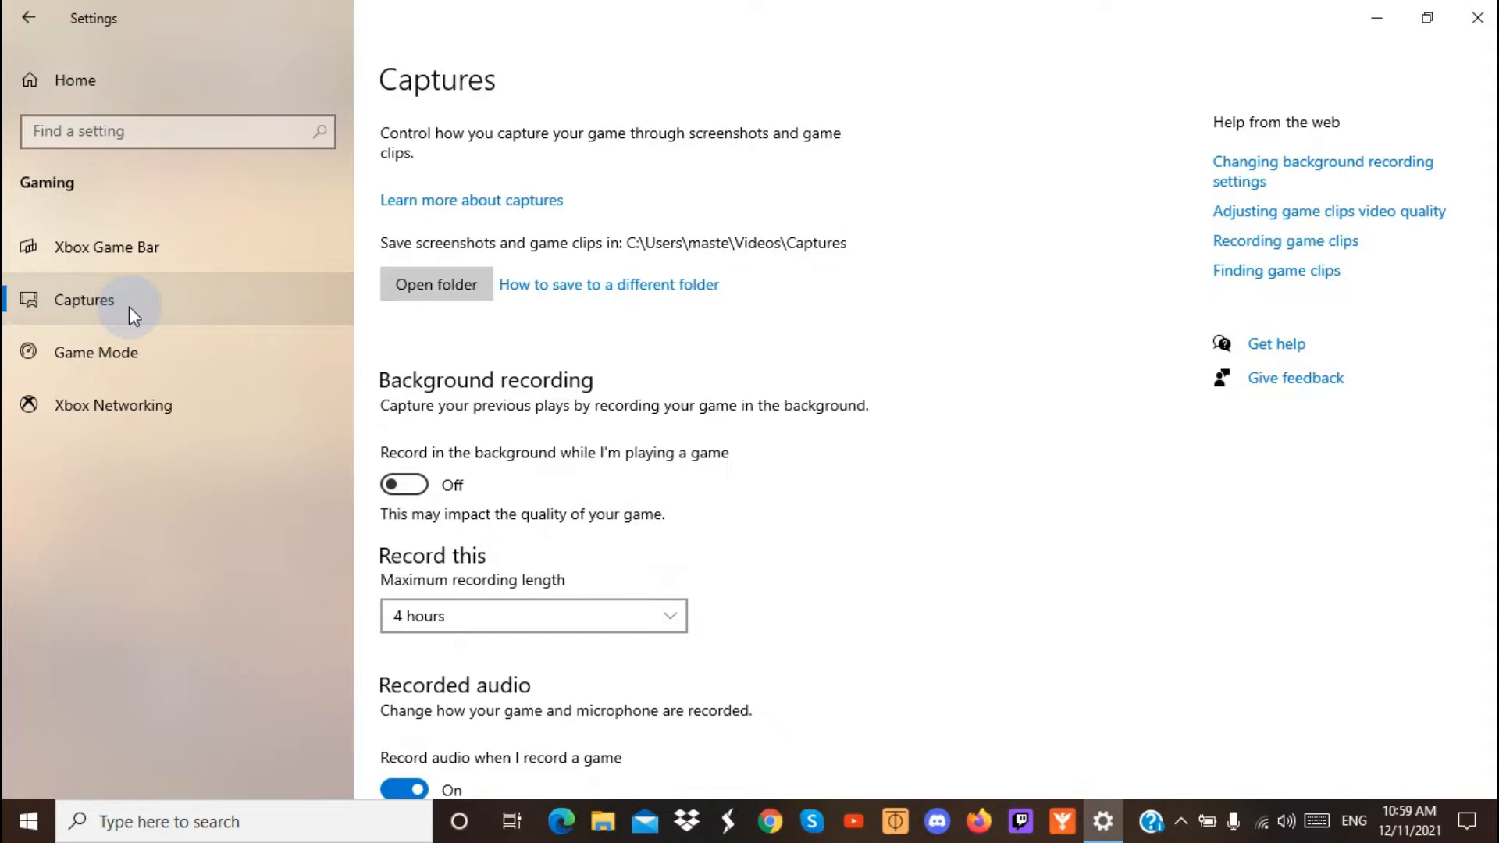
scroll("down", 3)
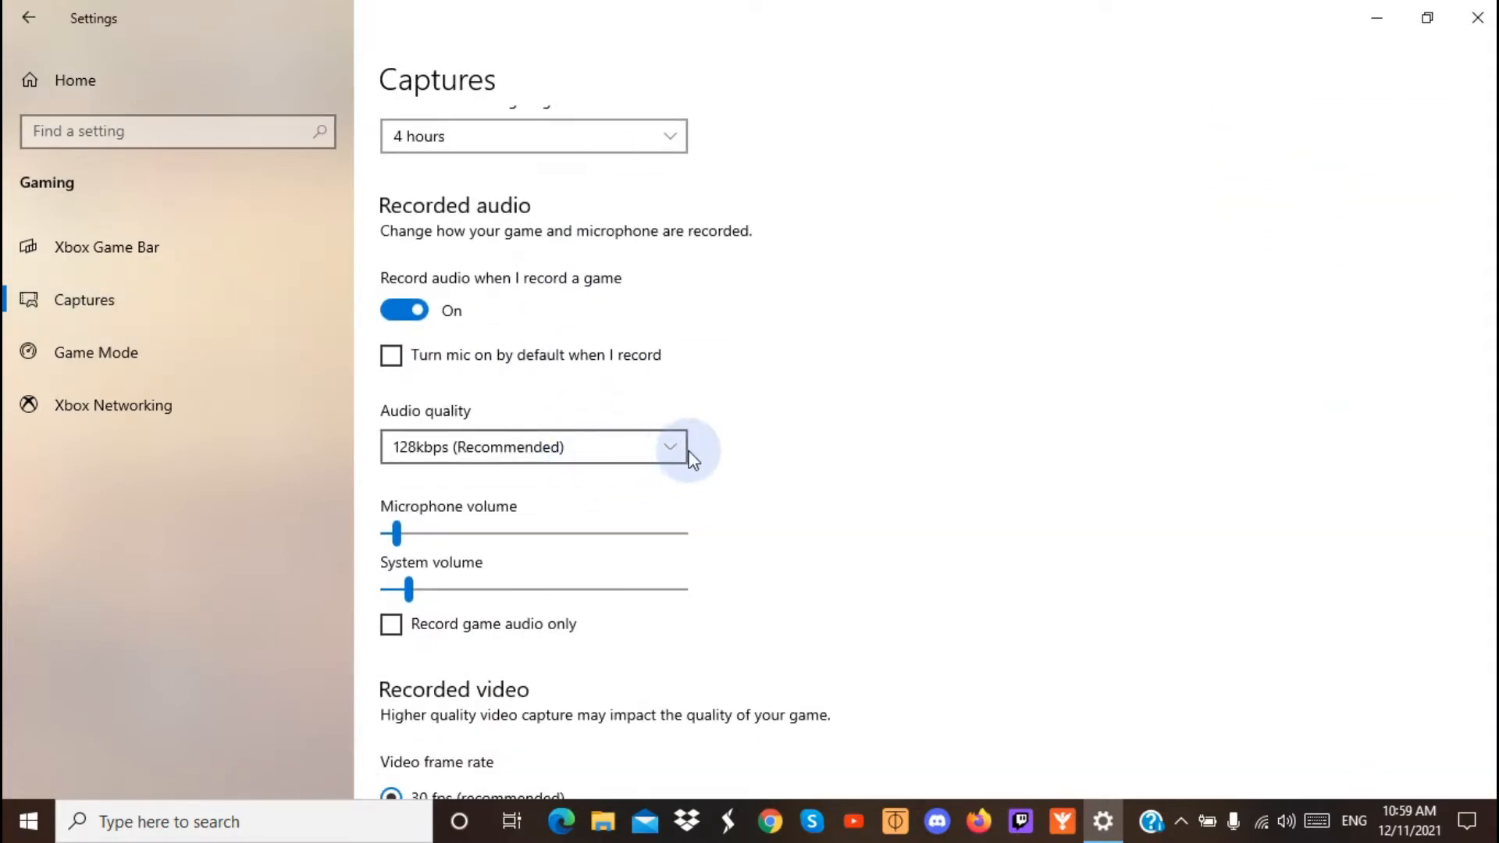
Set recorded Audio quality to 192kbps and show the quality options again.
left_click(532, 447)
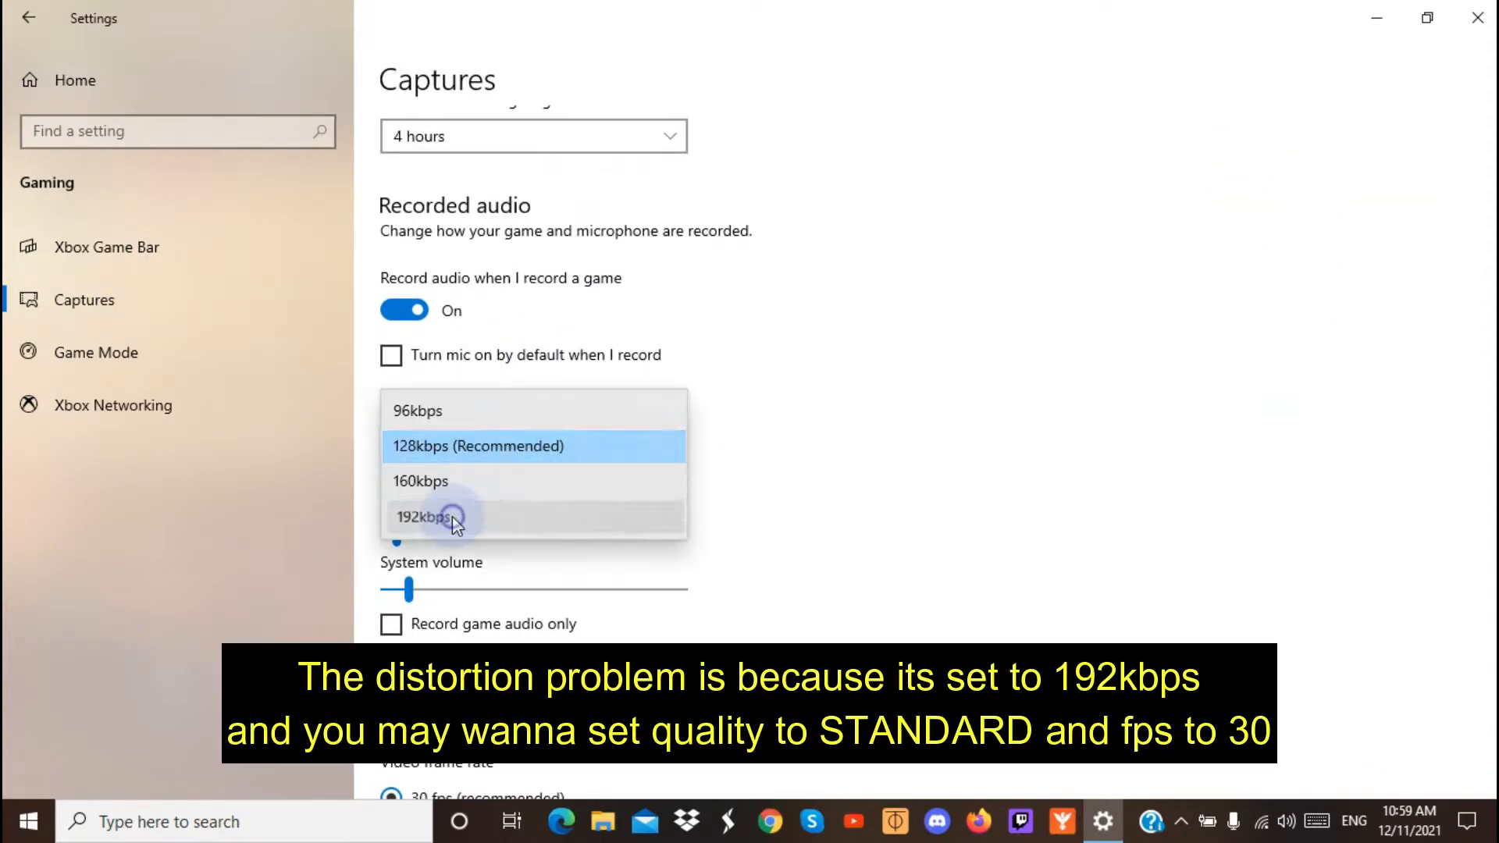
left_click(422, 516)
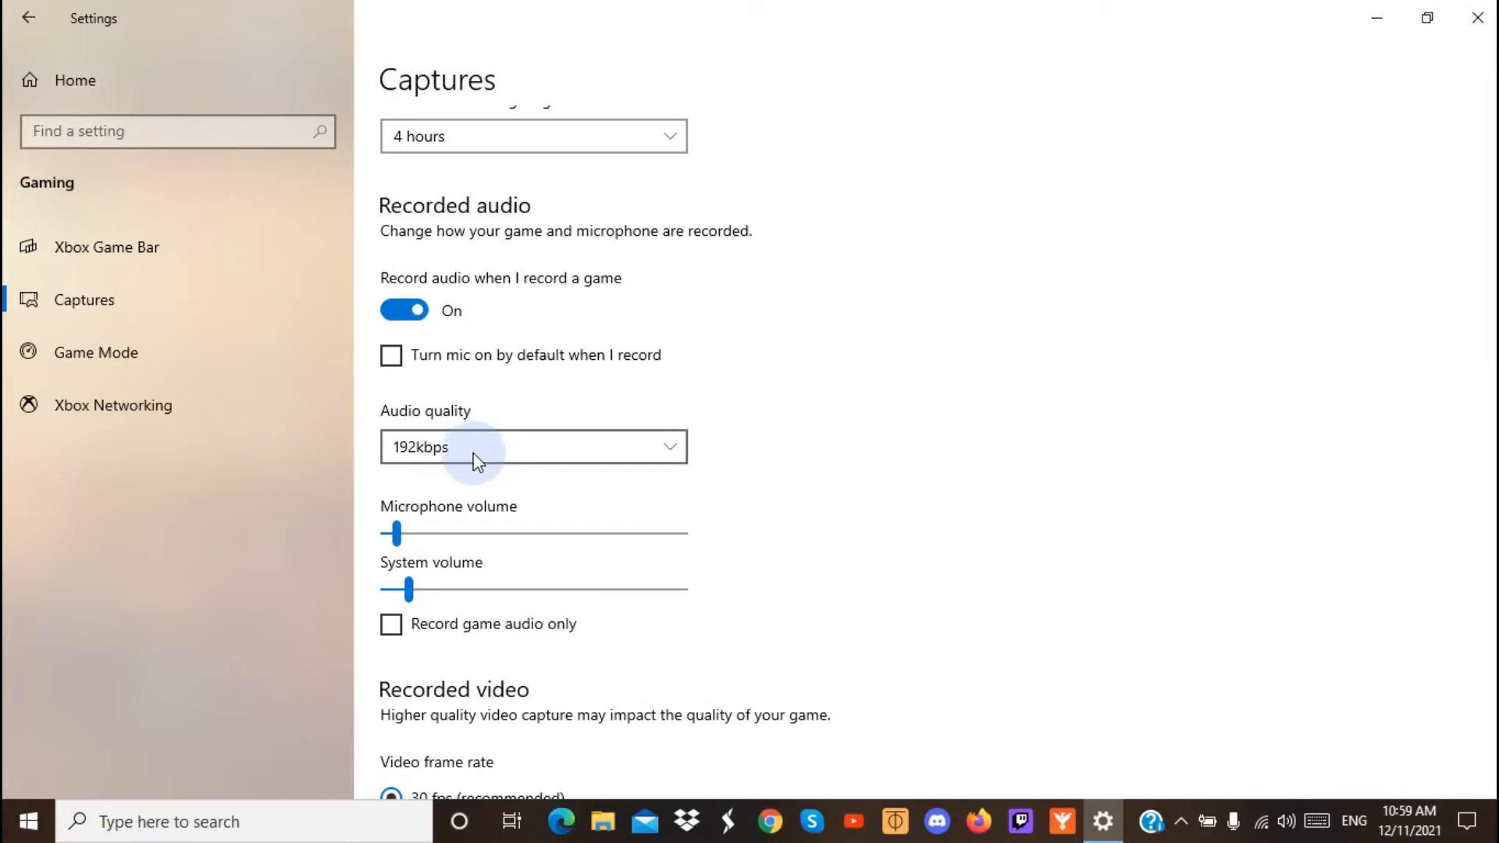
mouse_move(485, 456)
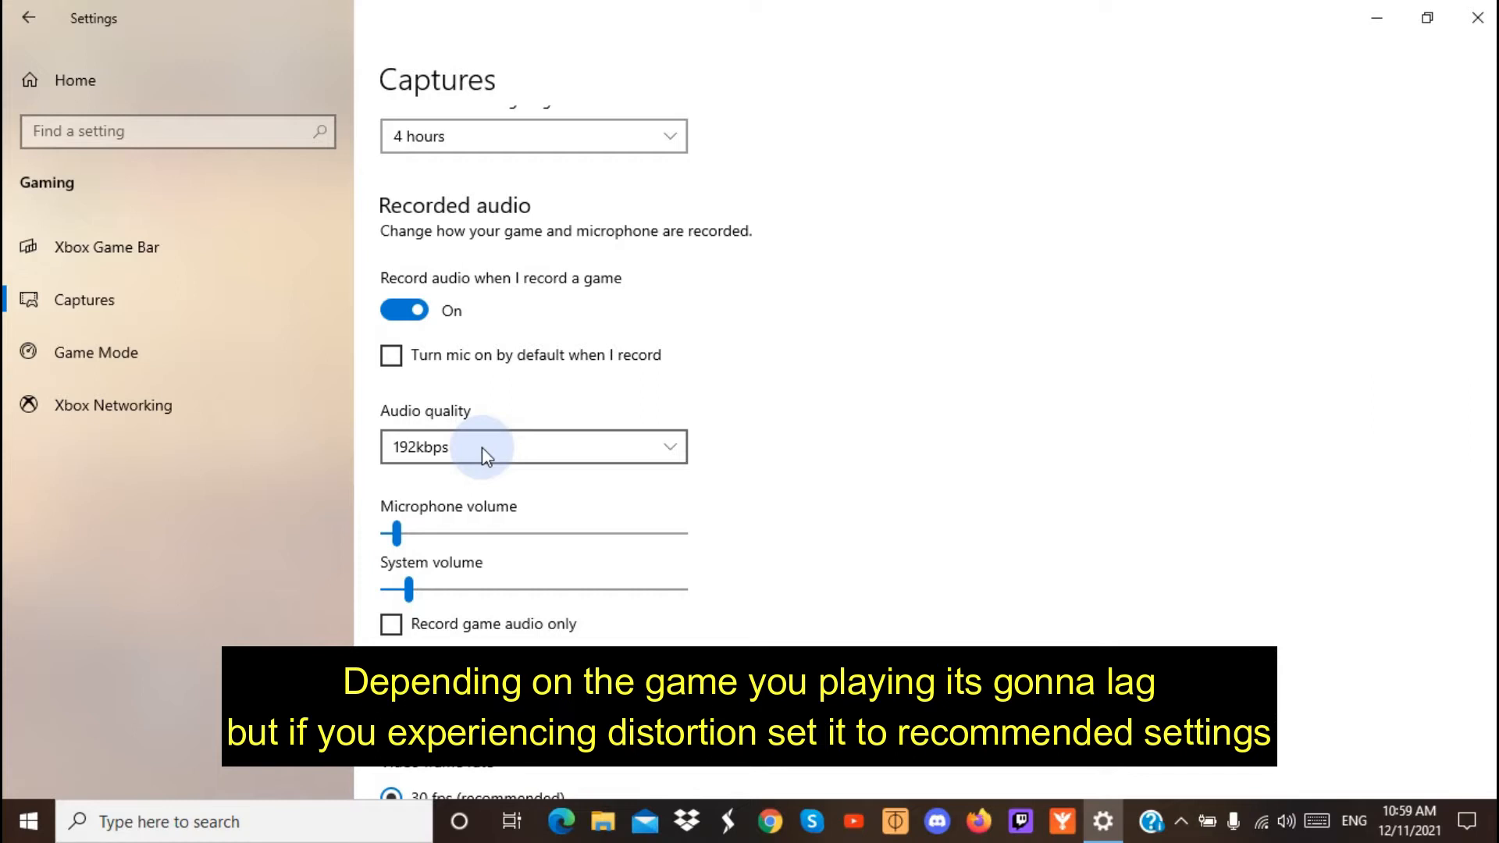
left_click(532, 447)
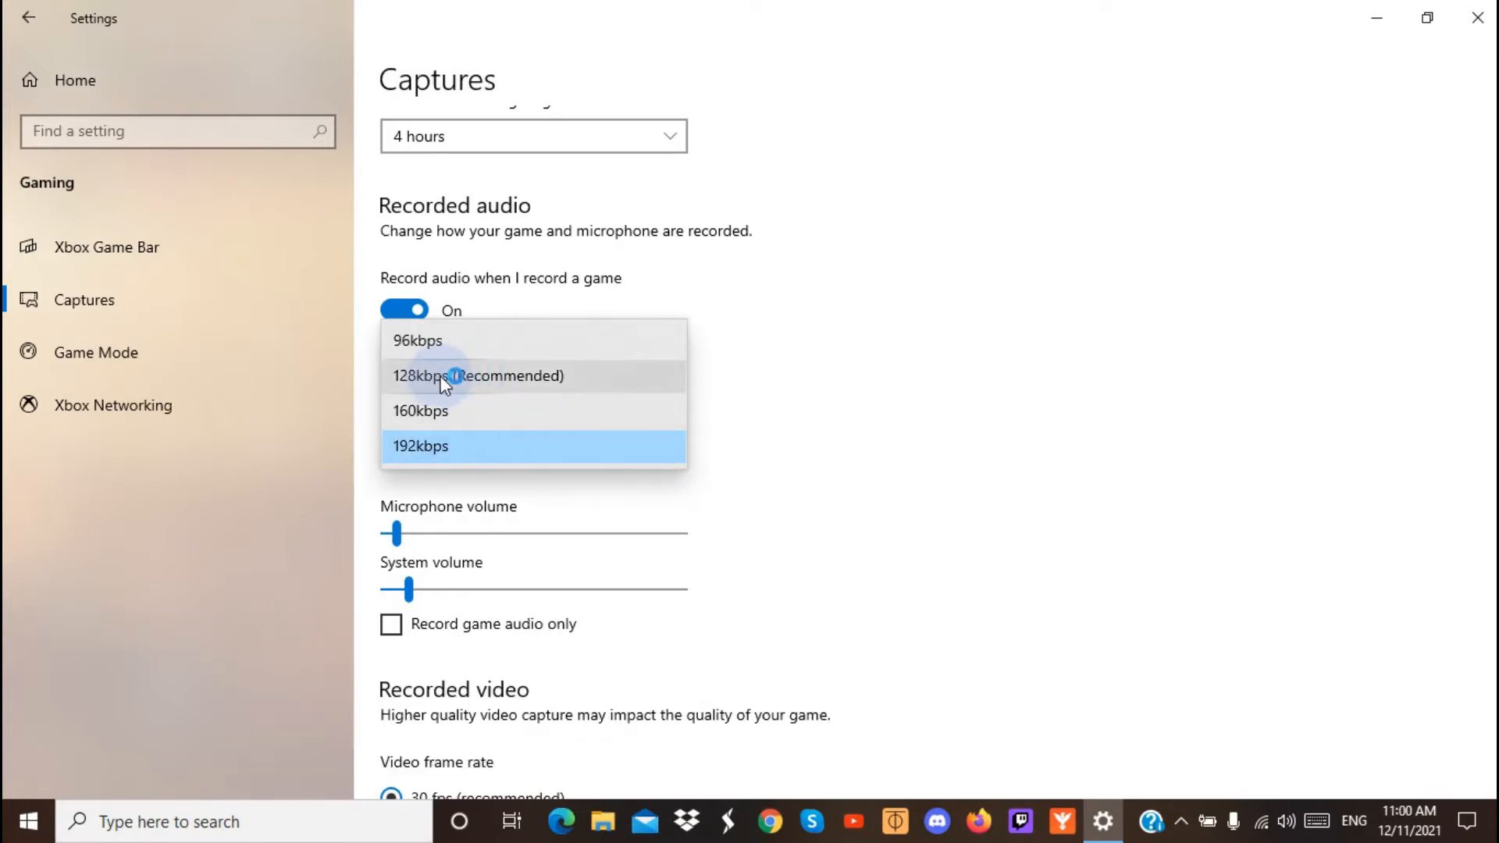
mouse_move(410, 465)
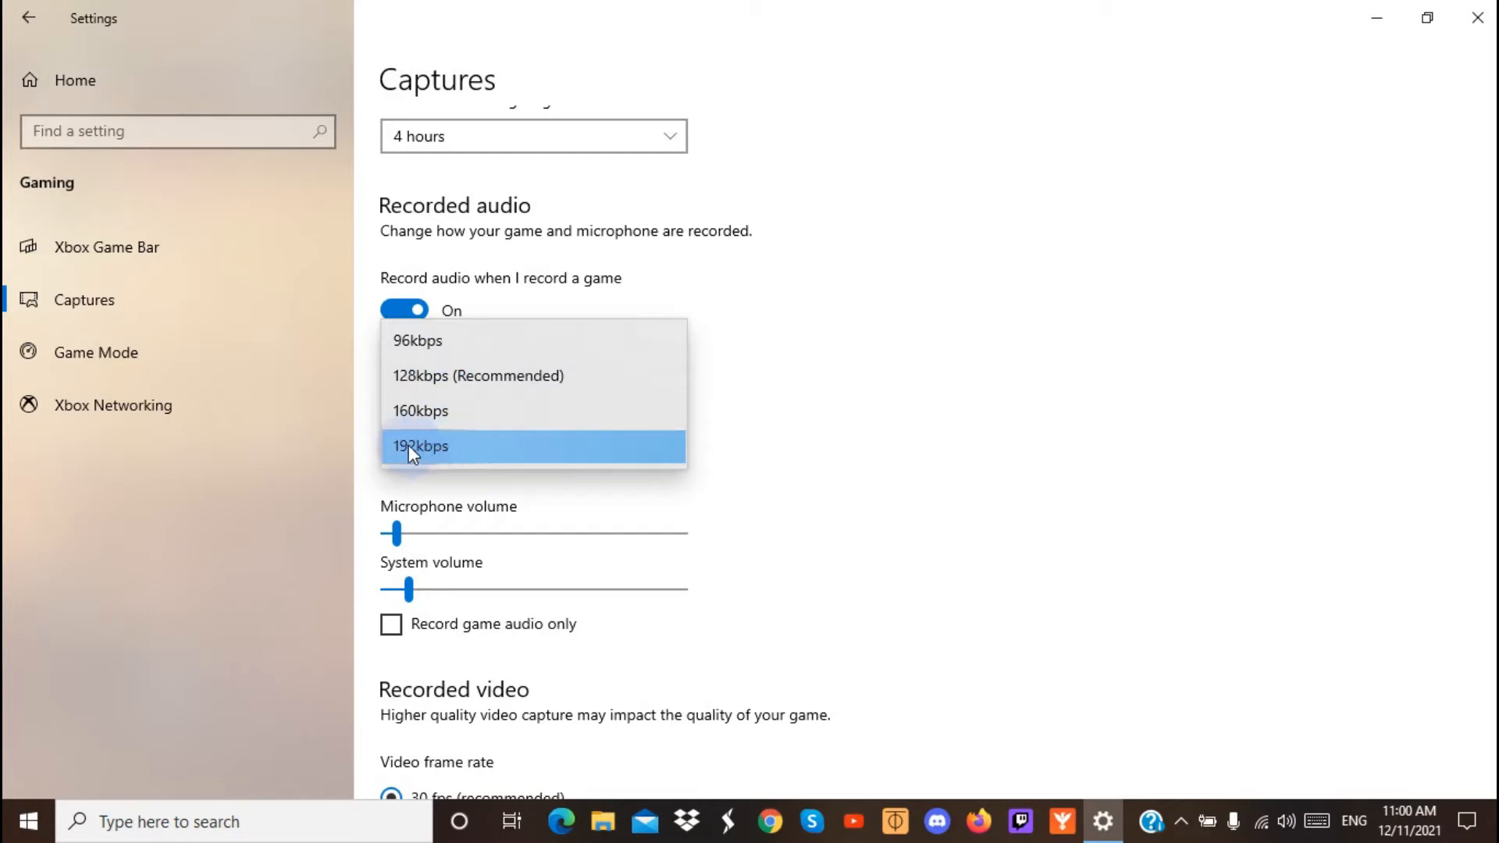
mouse_move(450, 425)
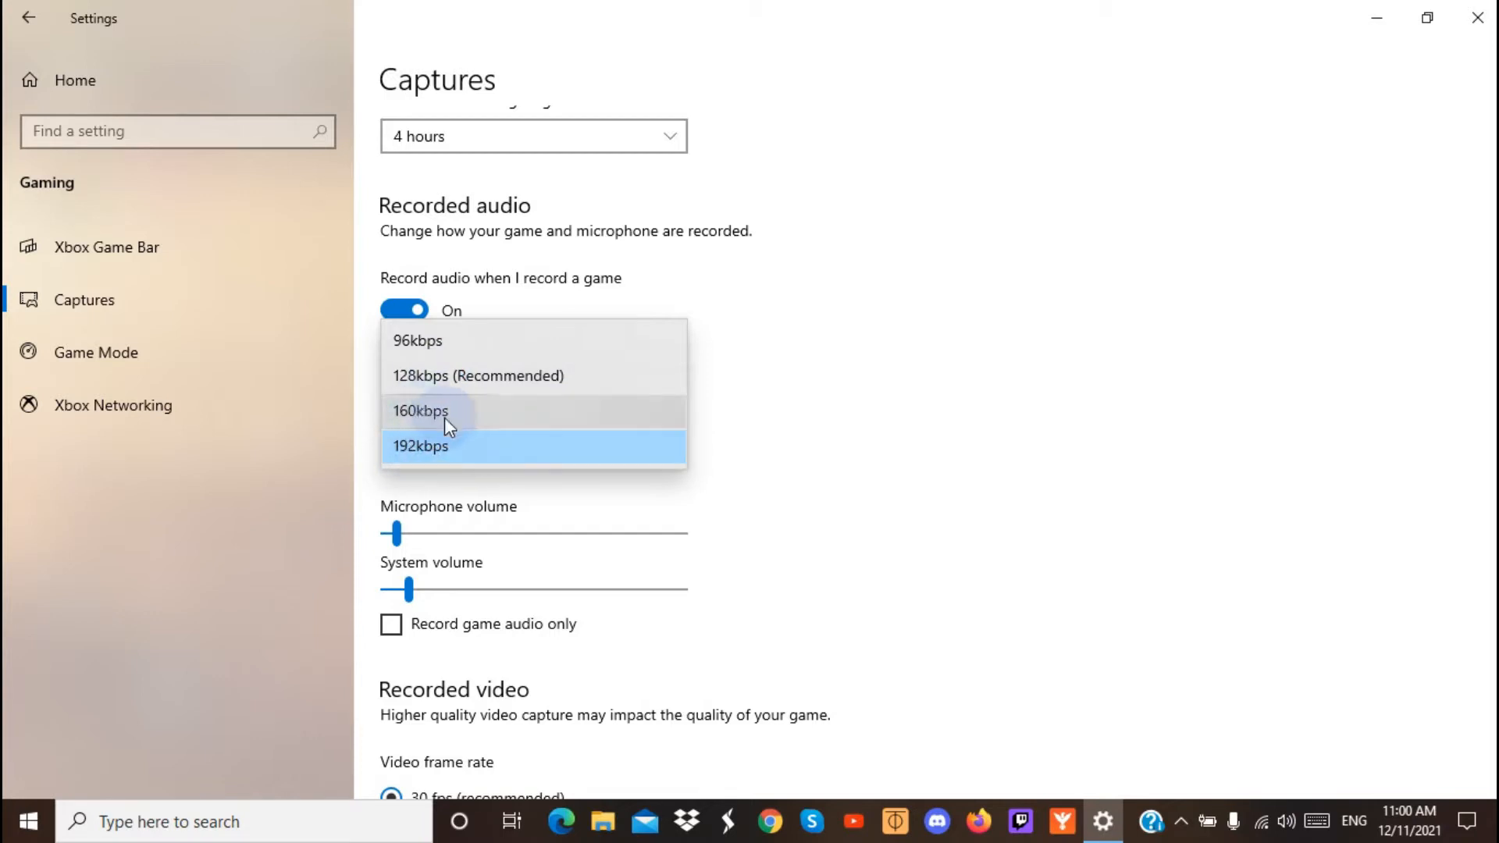
mouse_move(467, 421)
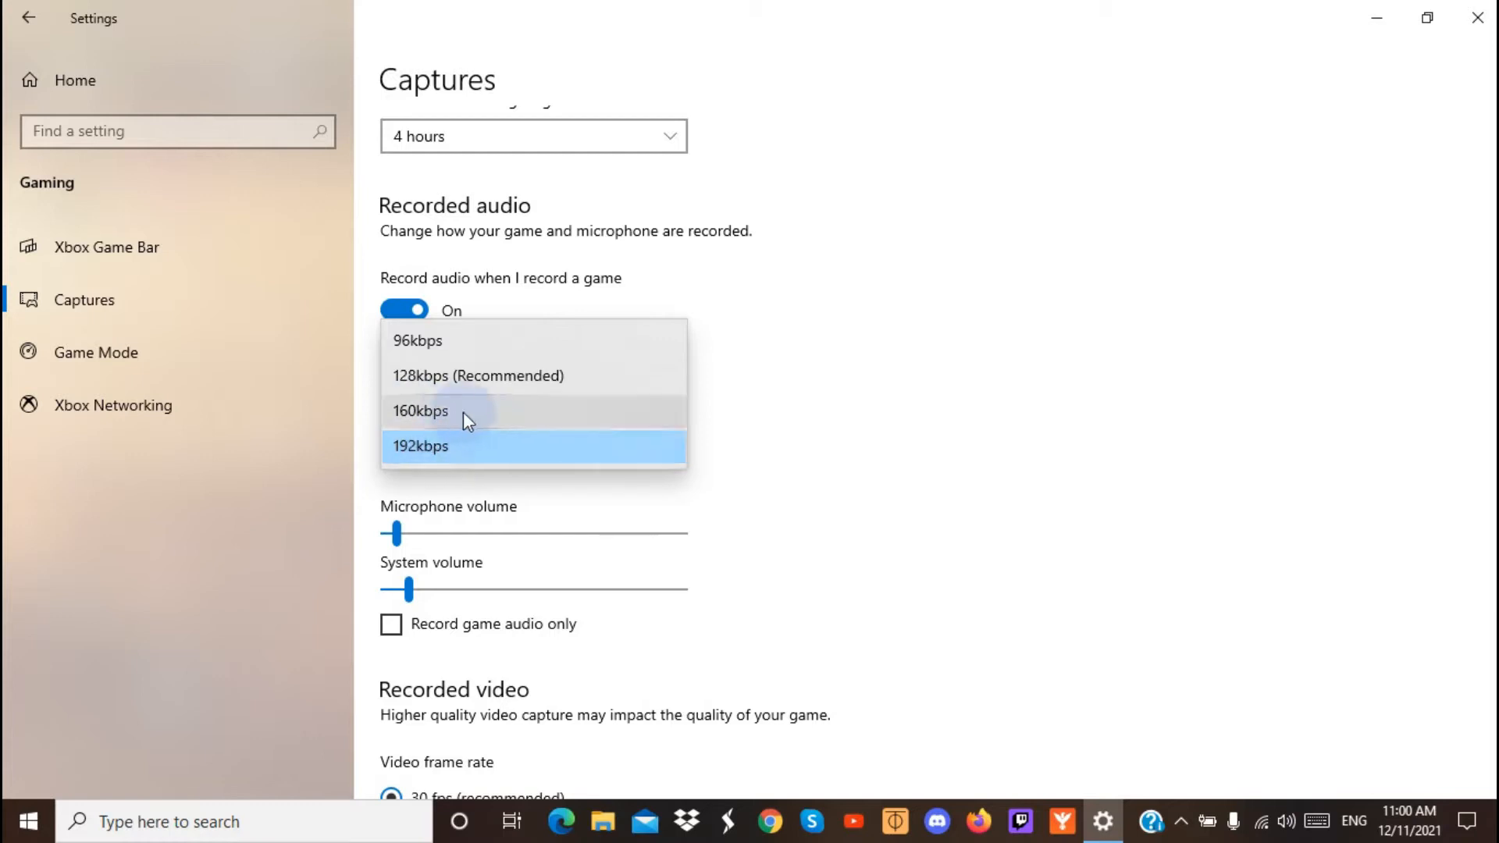
mouse_move(443, 468)
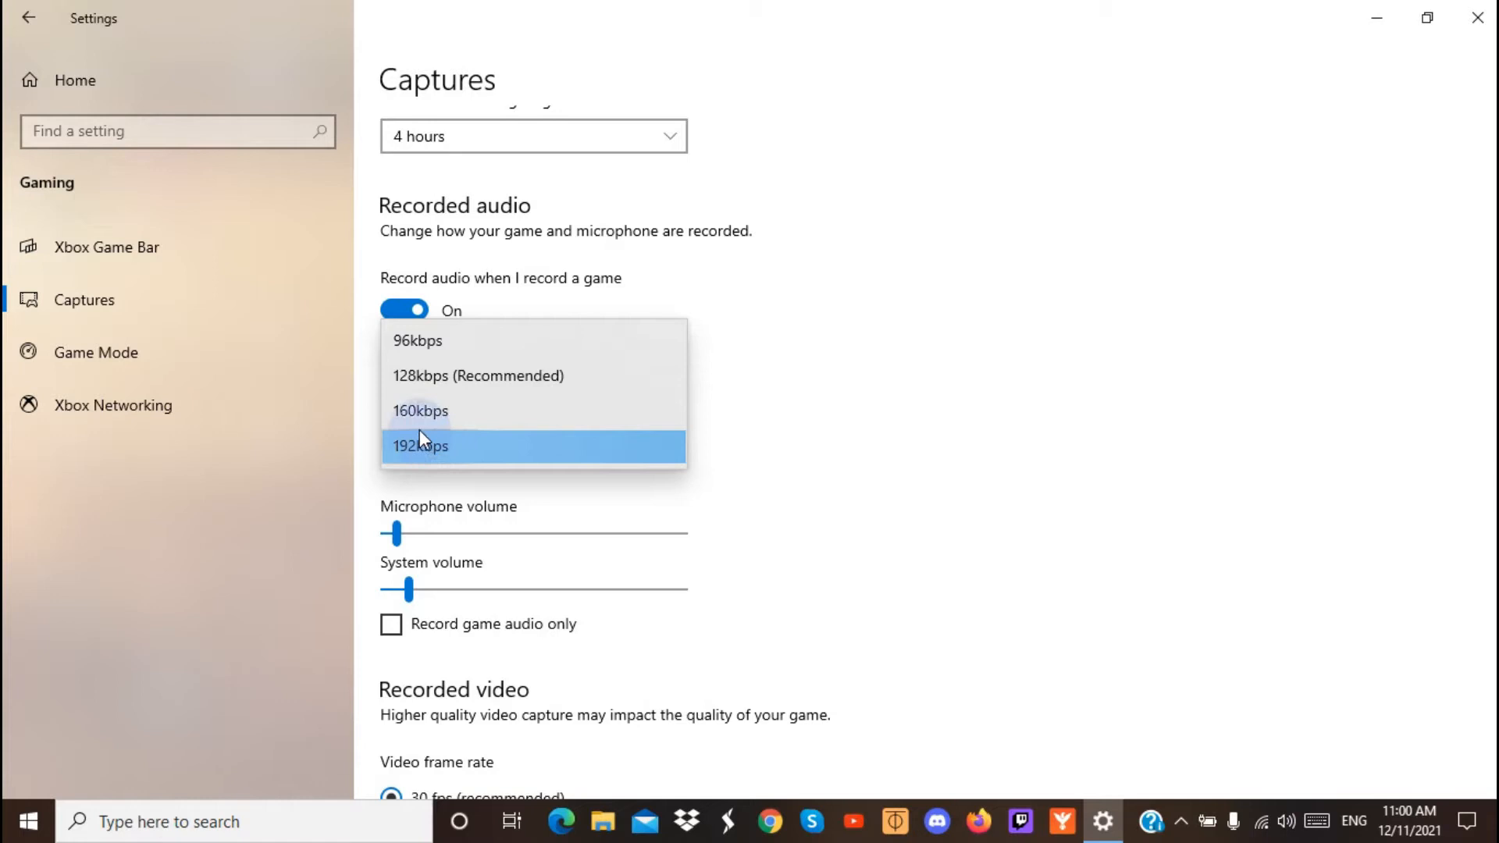
mouse_move(507, 454)
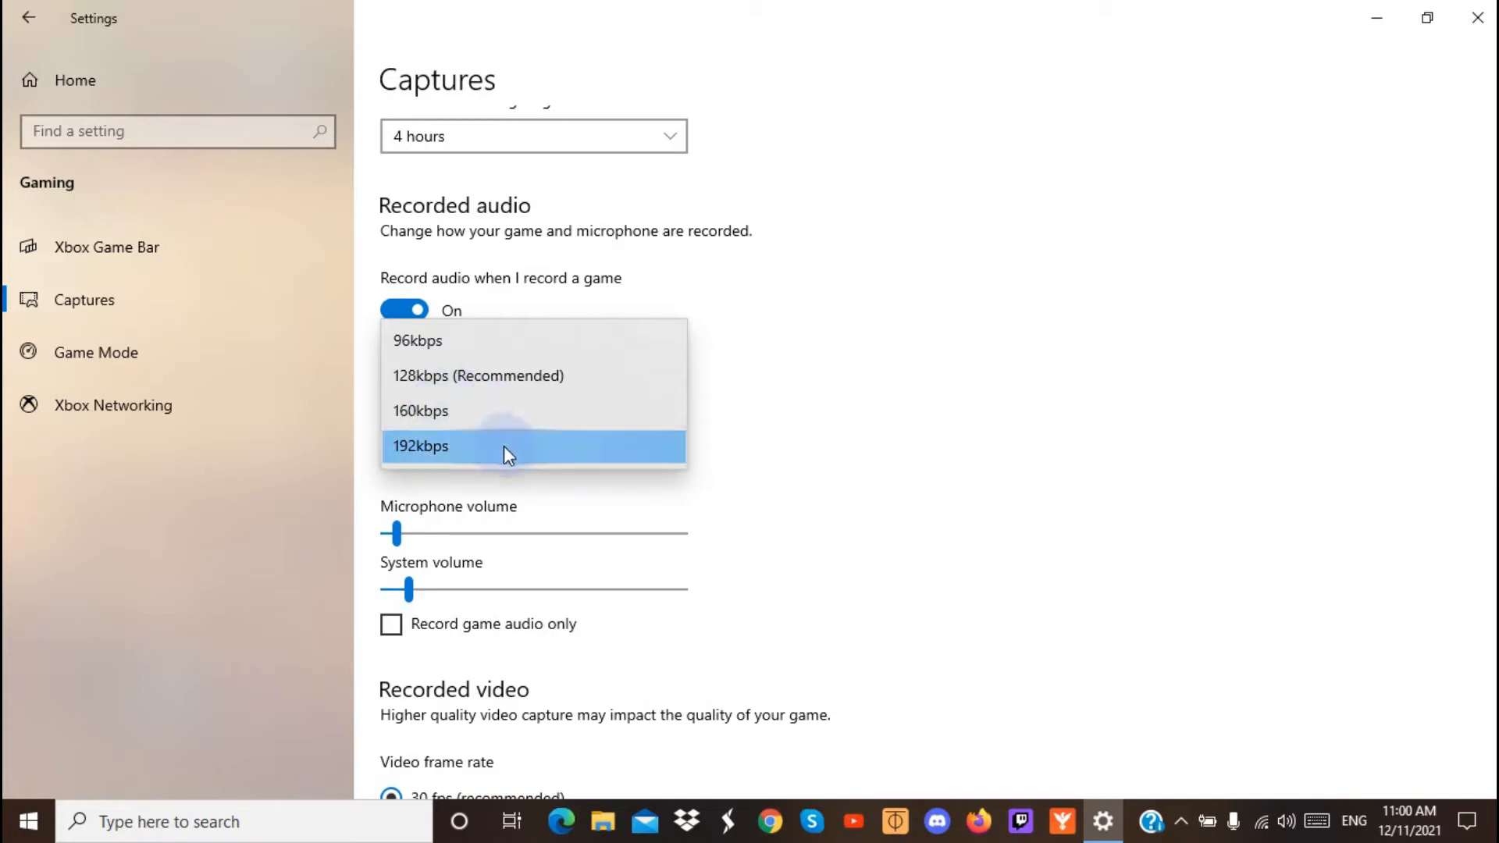
mouse_move(421, 412)
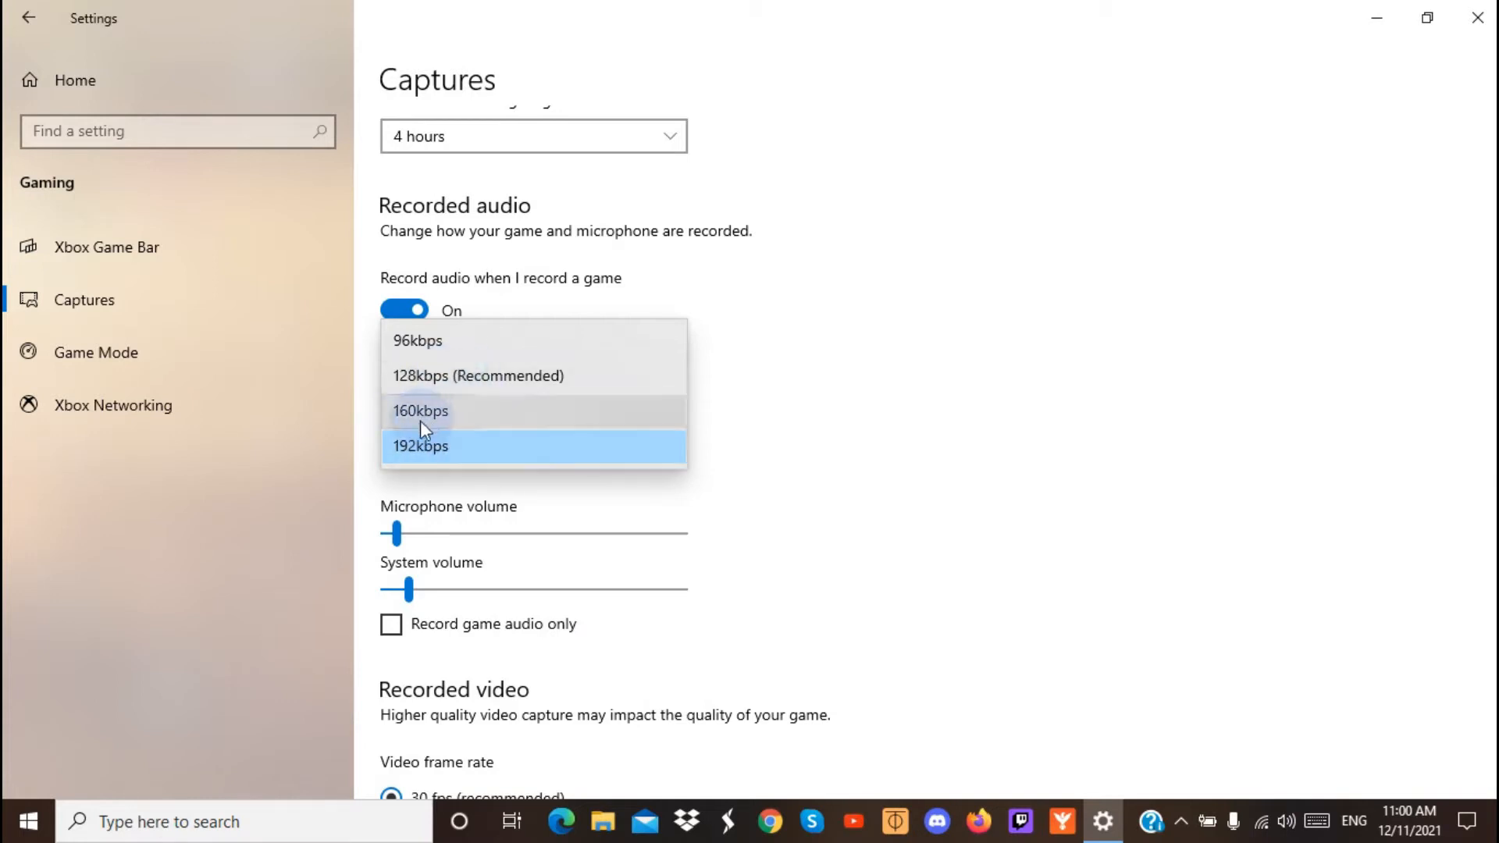
Dismiss the audio quality options, then choose 192kbps audio quality again.
left_click(420, 446)
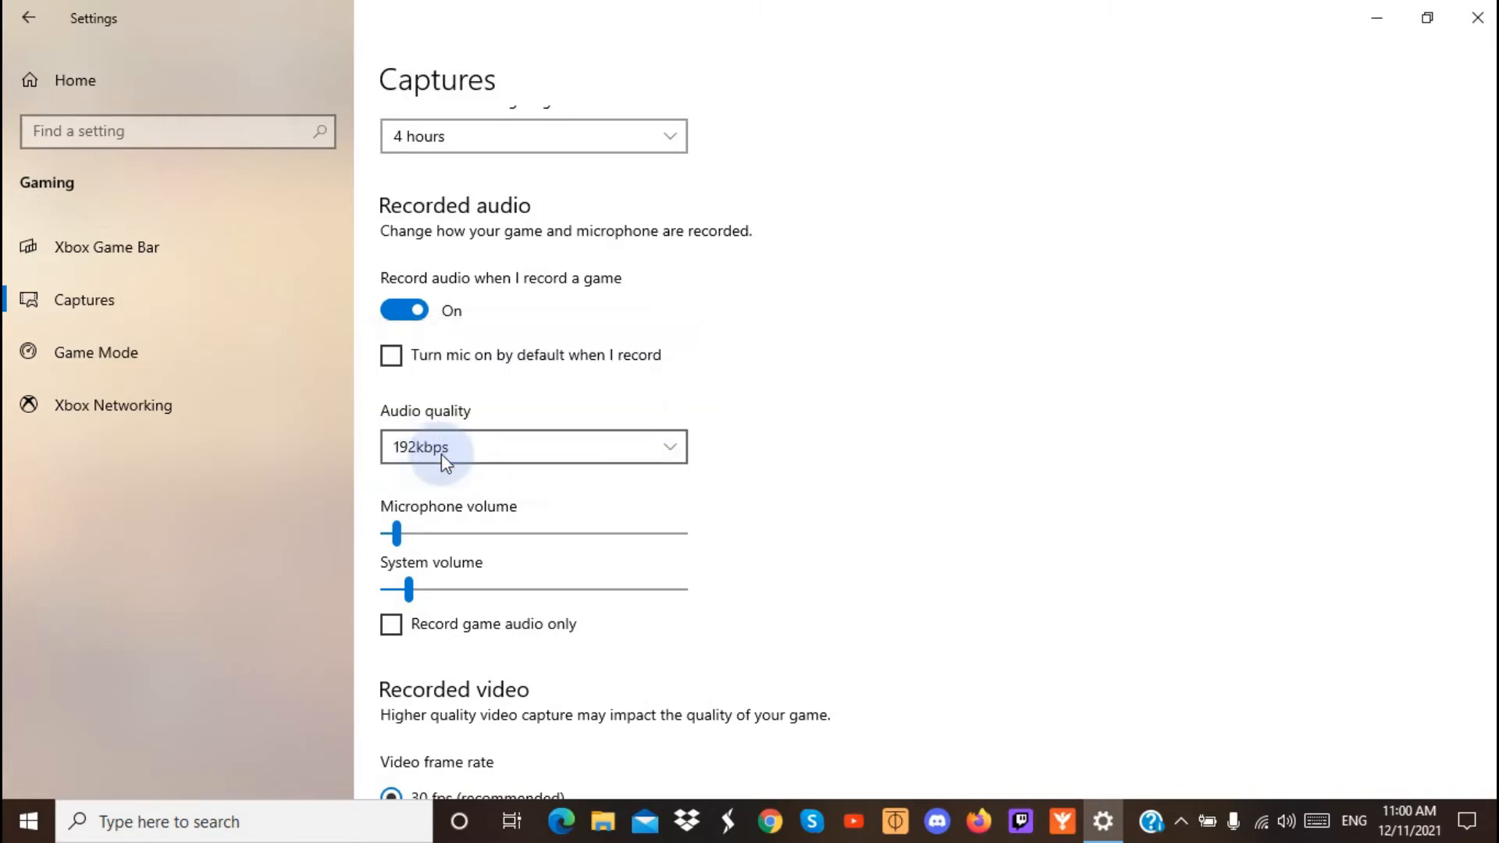
mouse_move(792, 457)
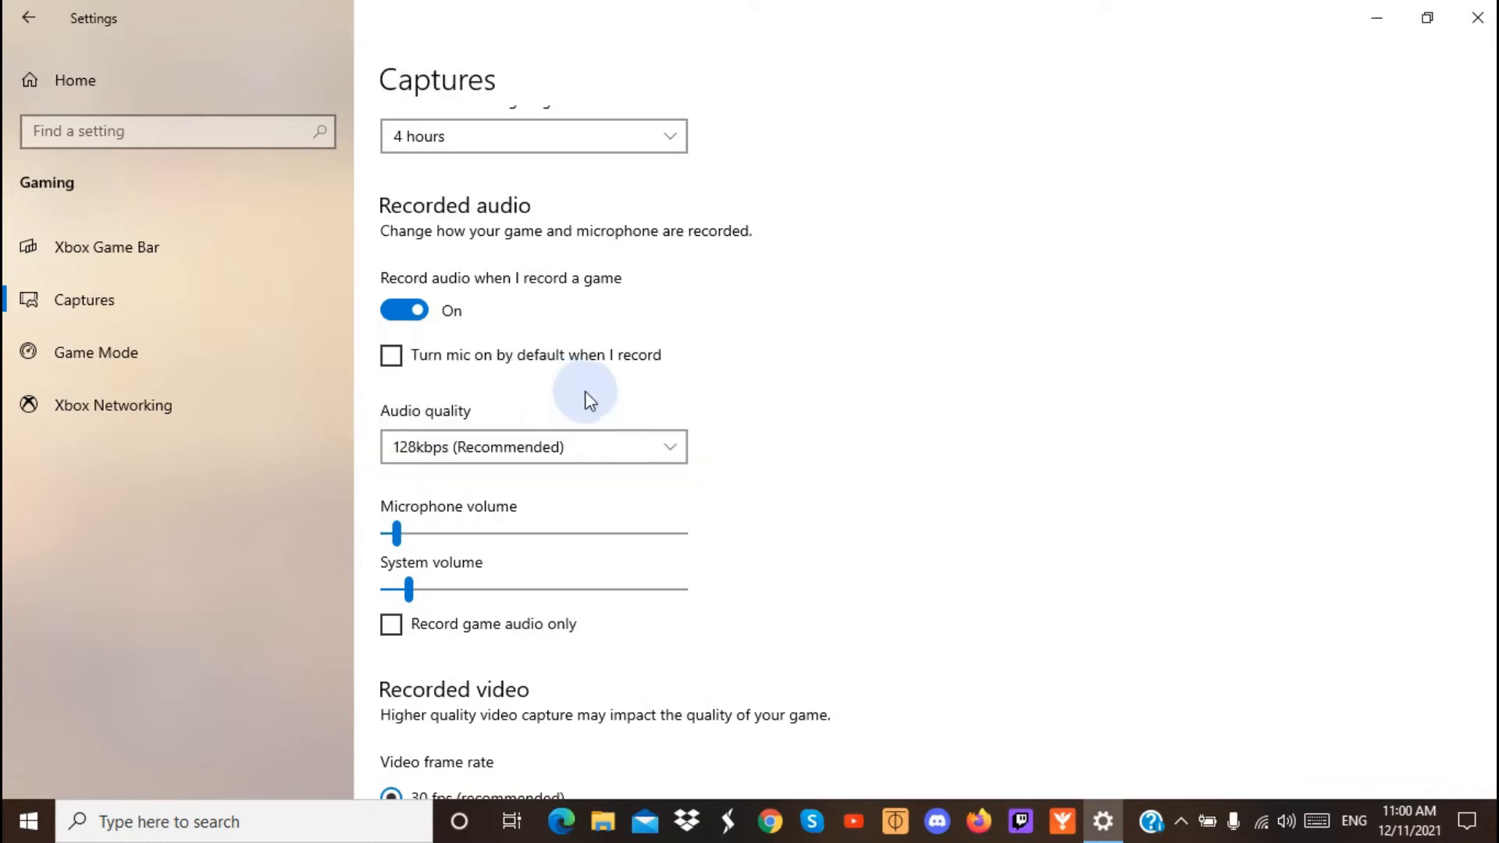
mouse_move(649, 407)
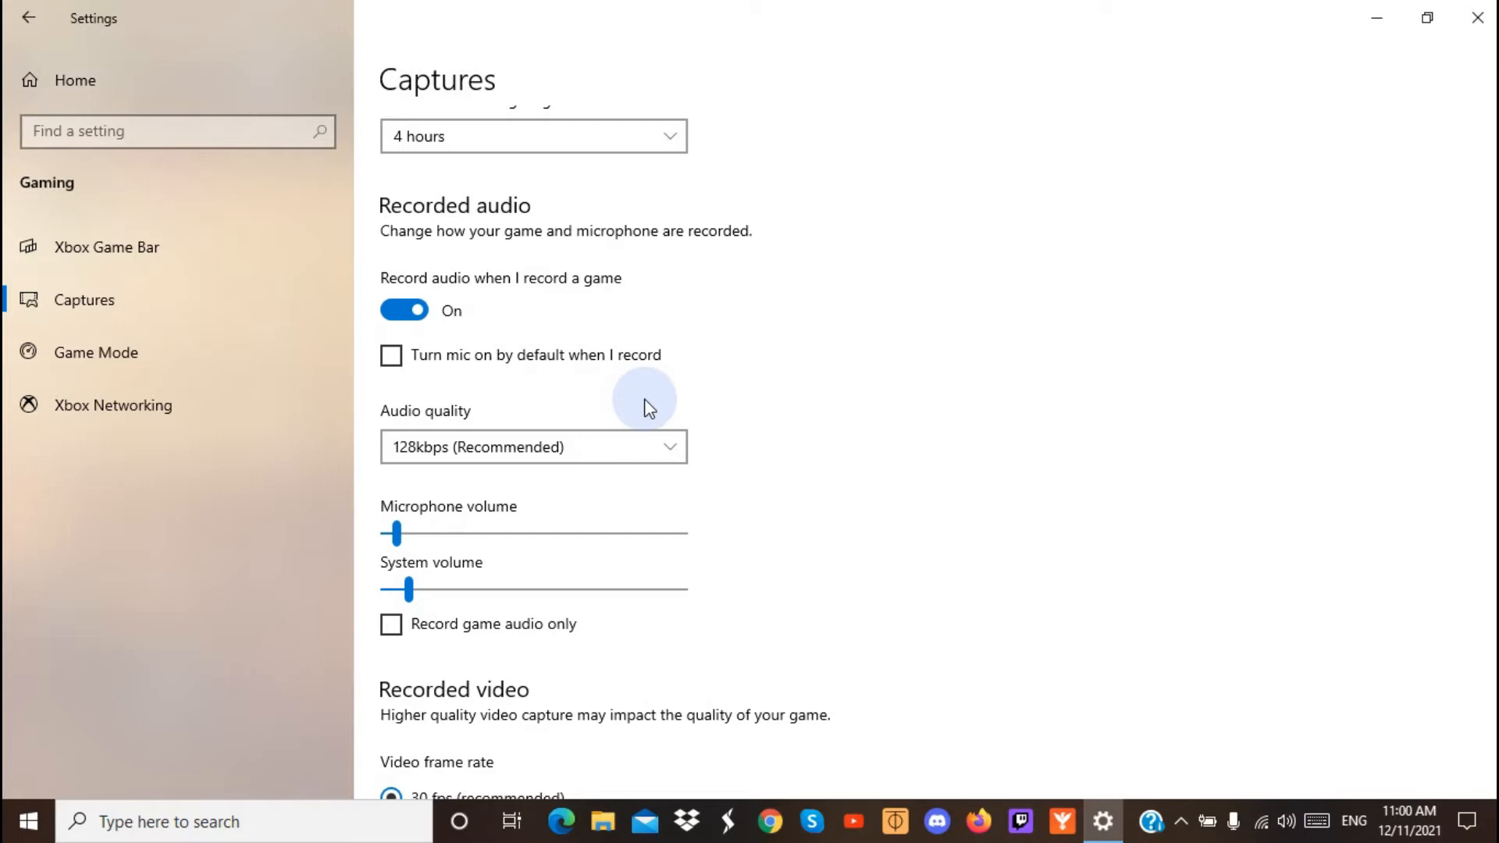
left_click(533, 447)
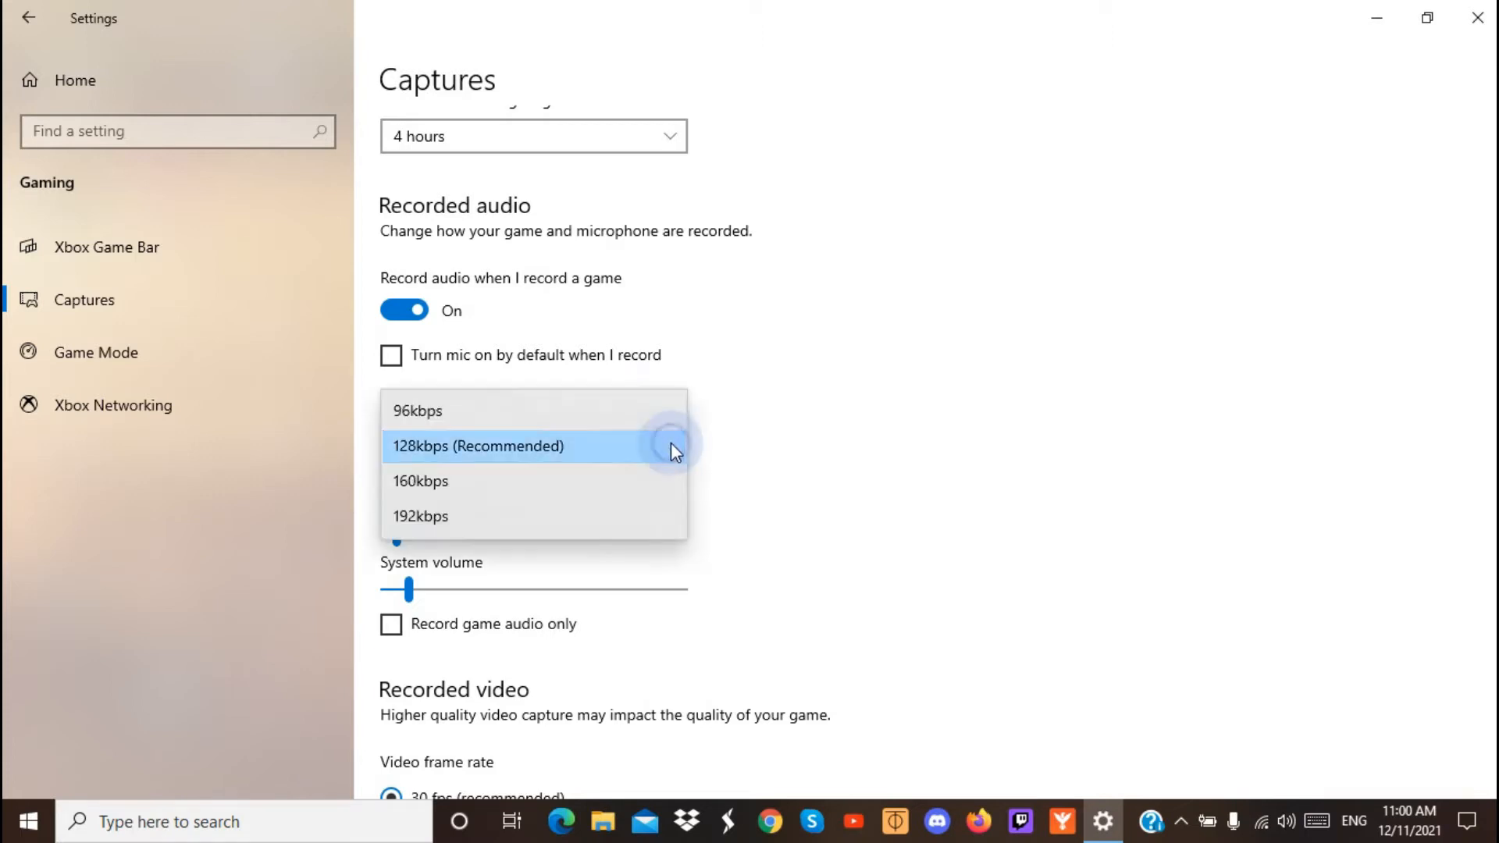
mouse_move(454, 516)
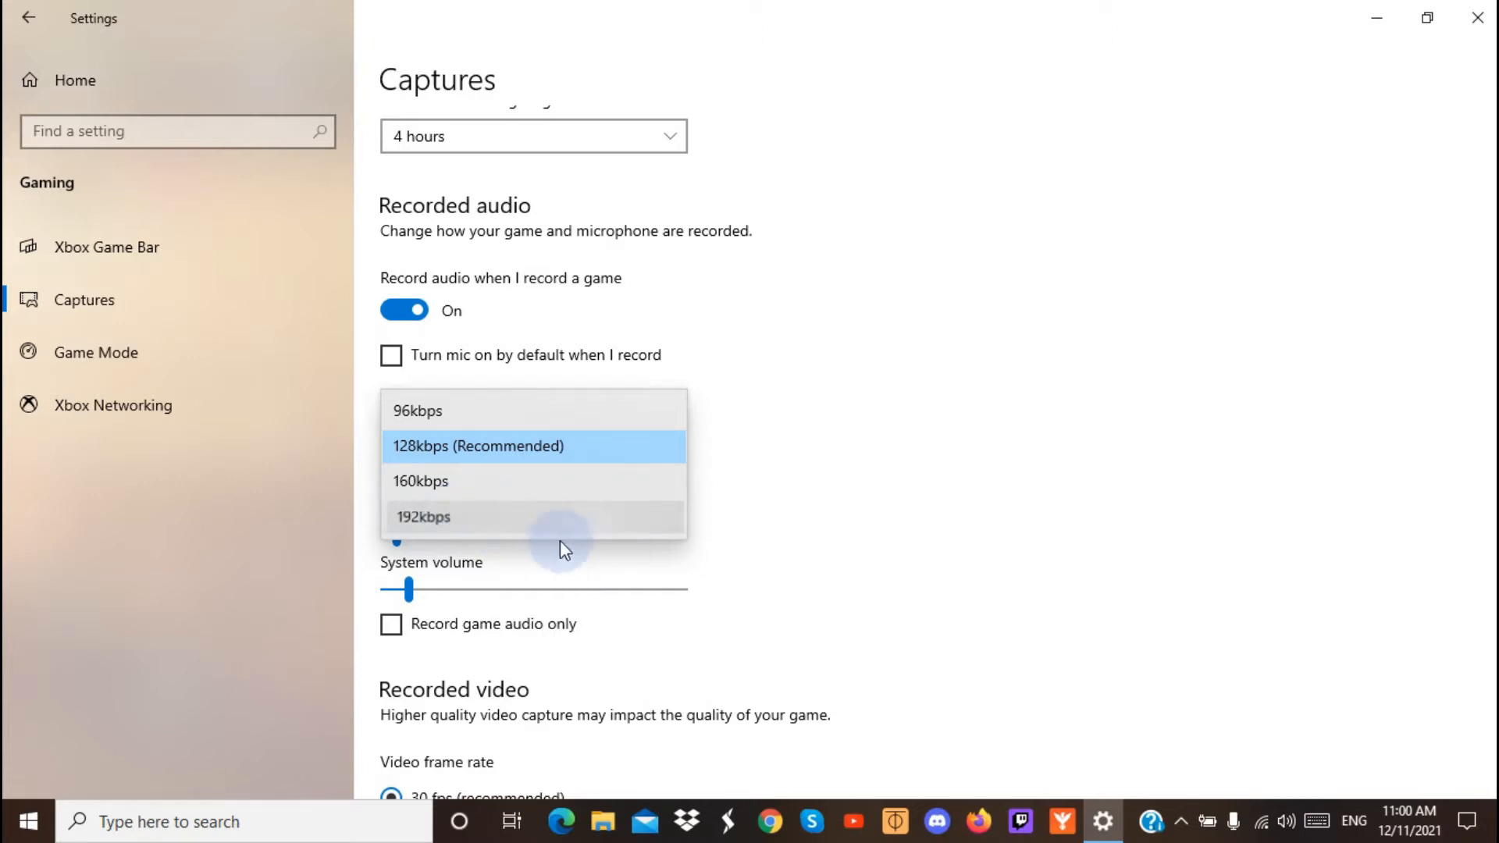
left_click(421, 517)
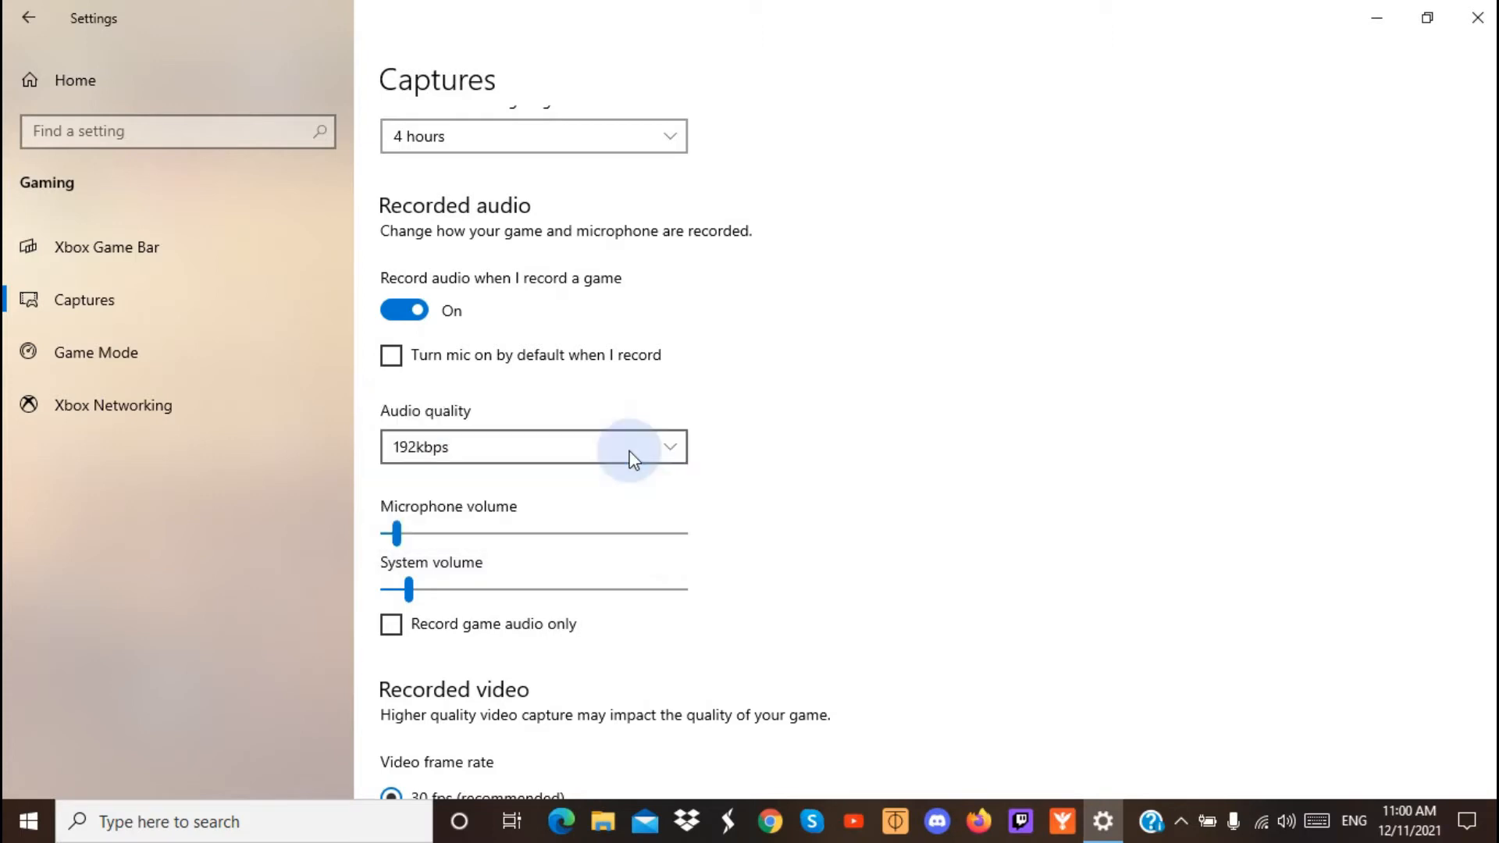
mouse_move(674, 466)
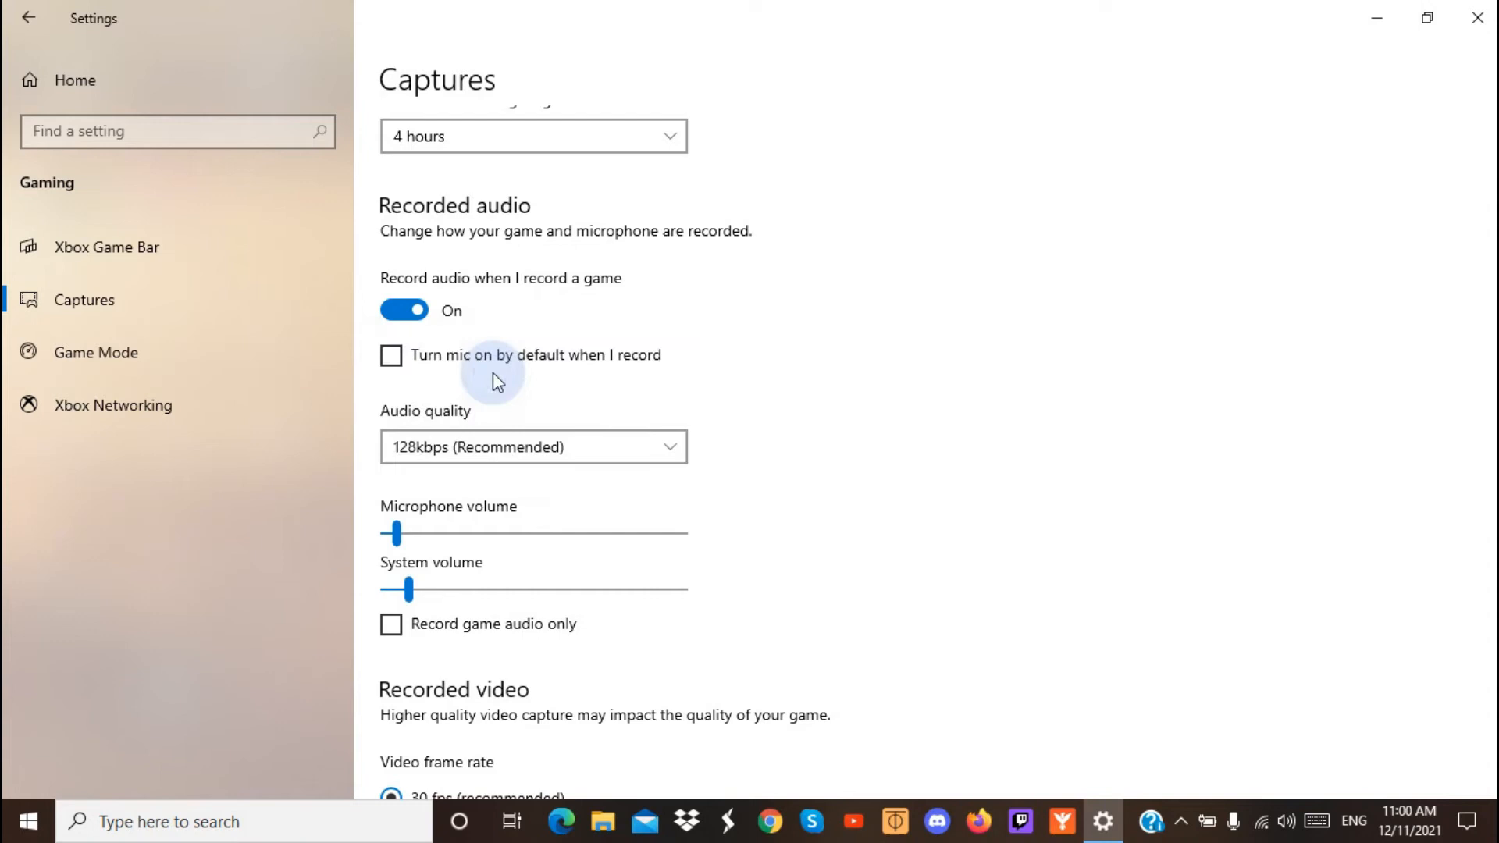
mouse_move(801, 470)
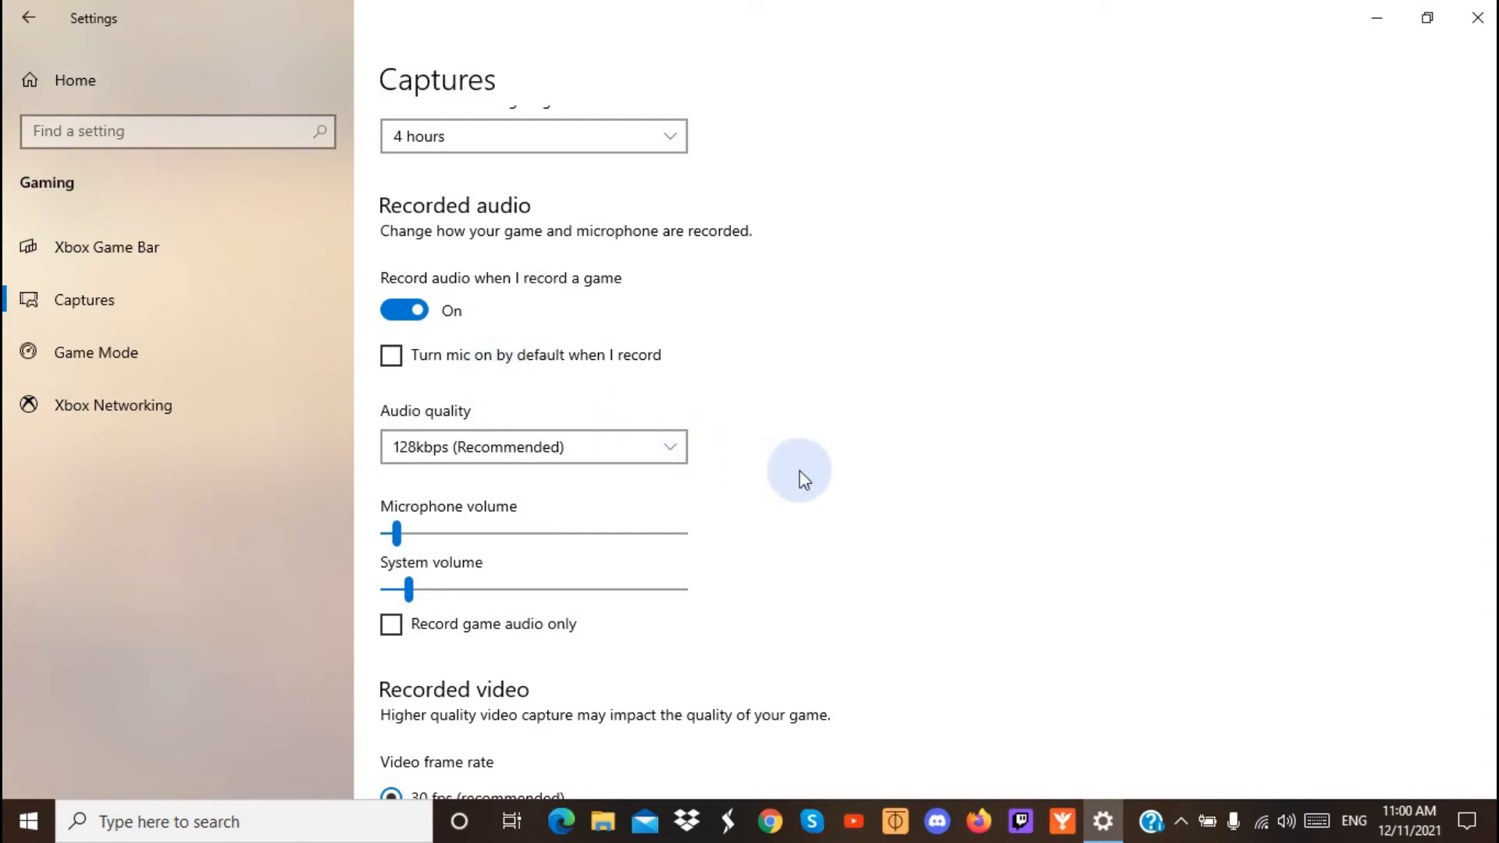
mouse_move(732, 457)
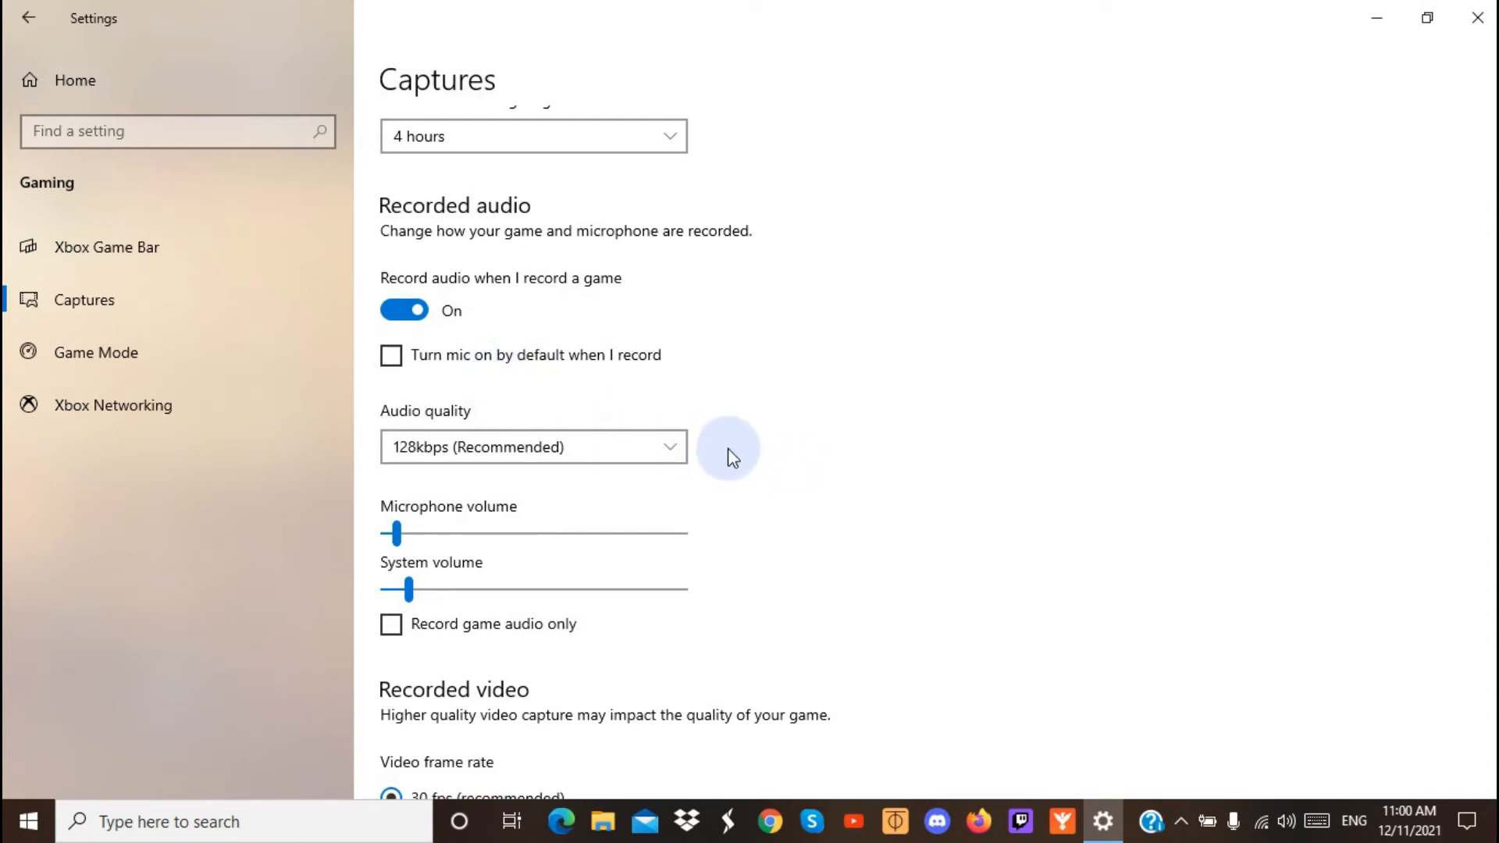